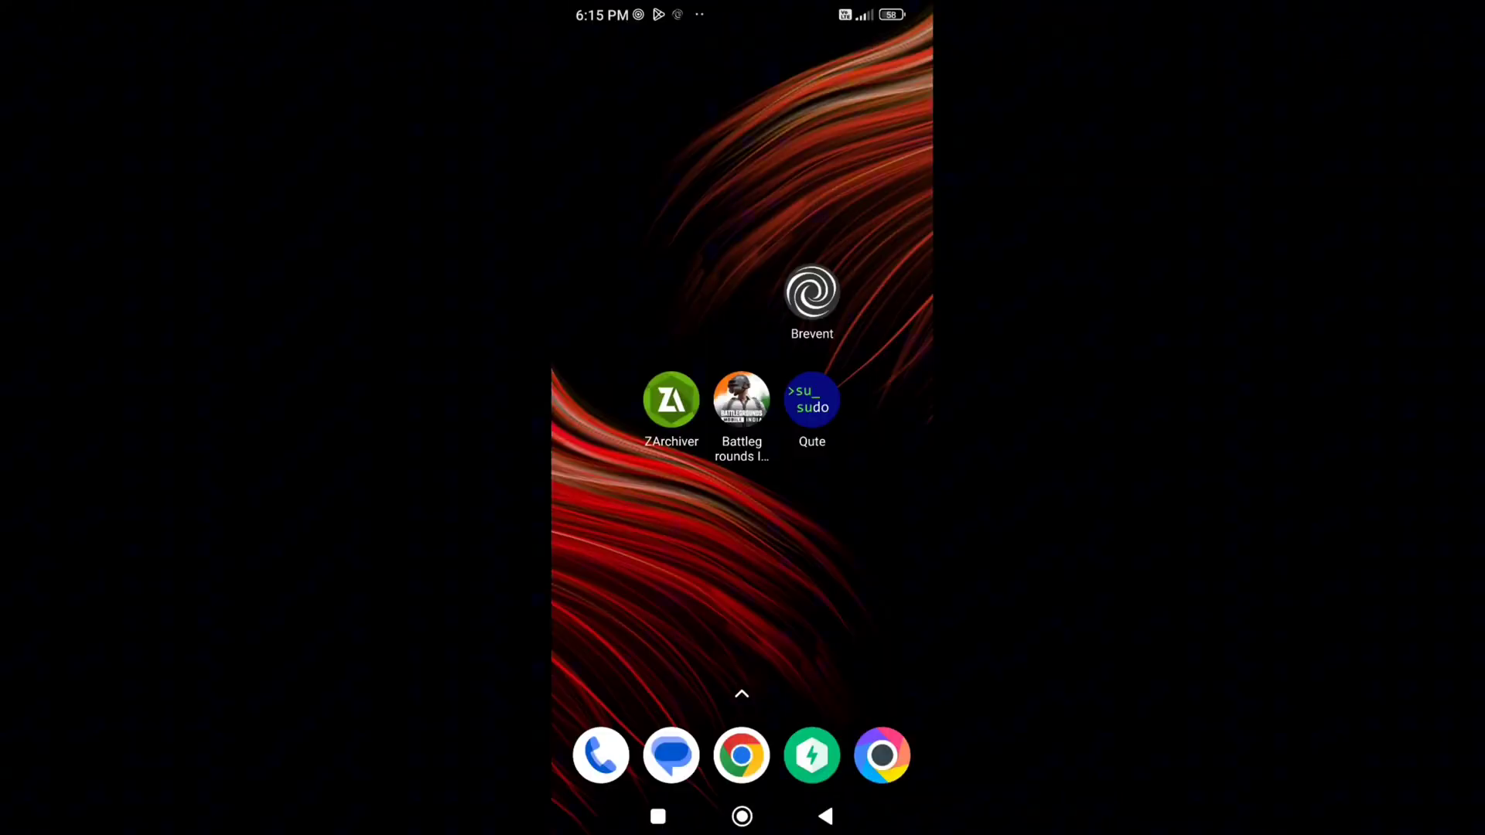
Step: Extract BEAST FOR GAMING.7z in the Download folder, producing the MU folder and three installers
left_click(672, 399)
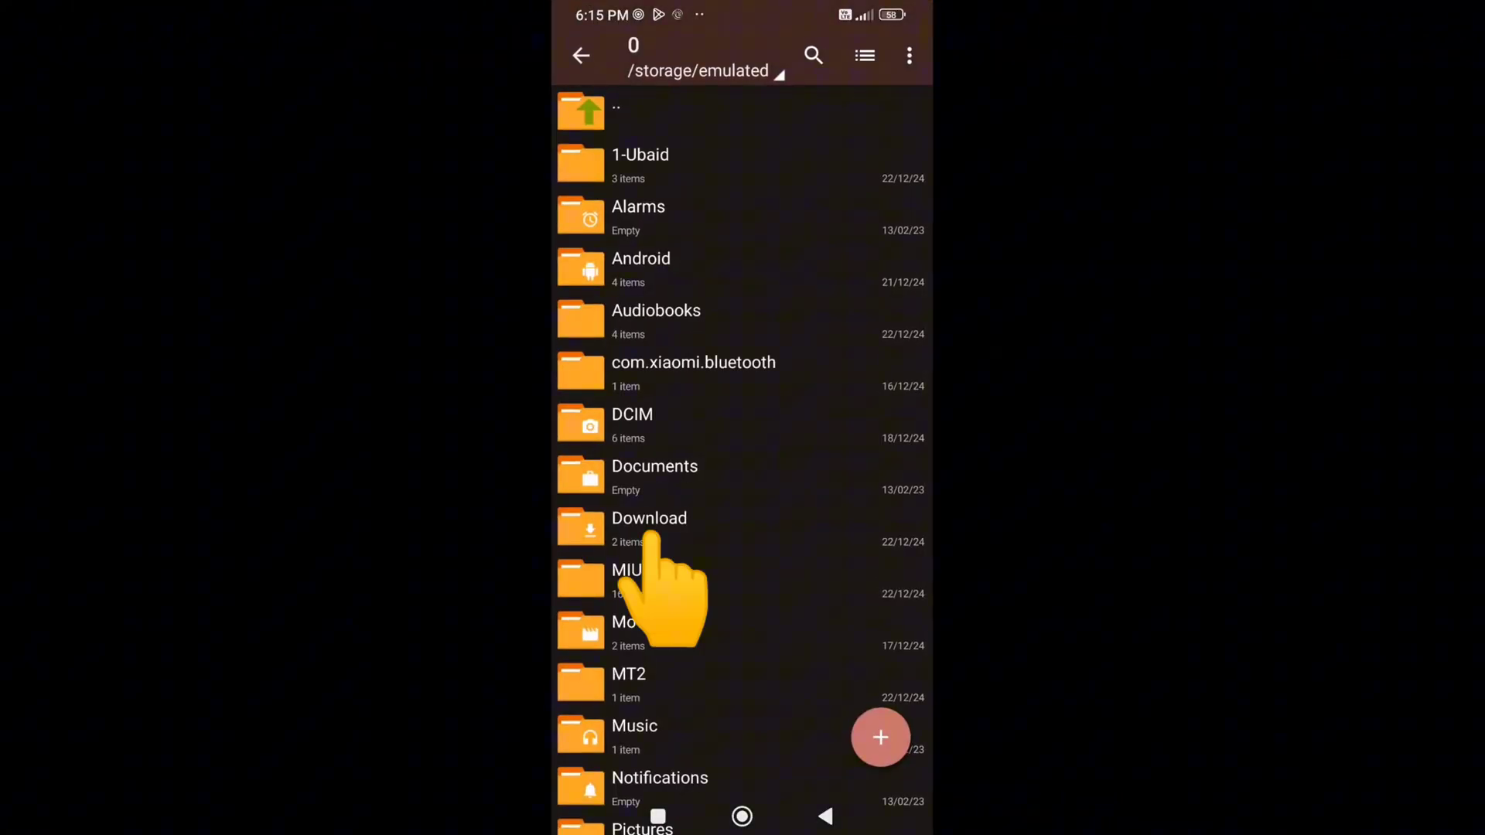
left_click(648, 526)
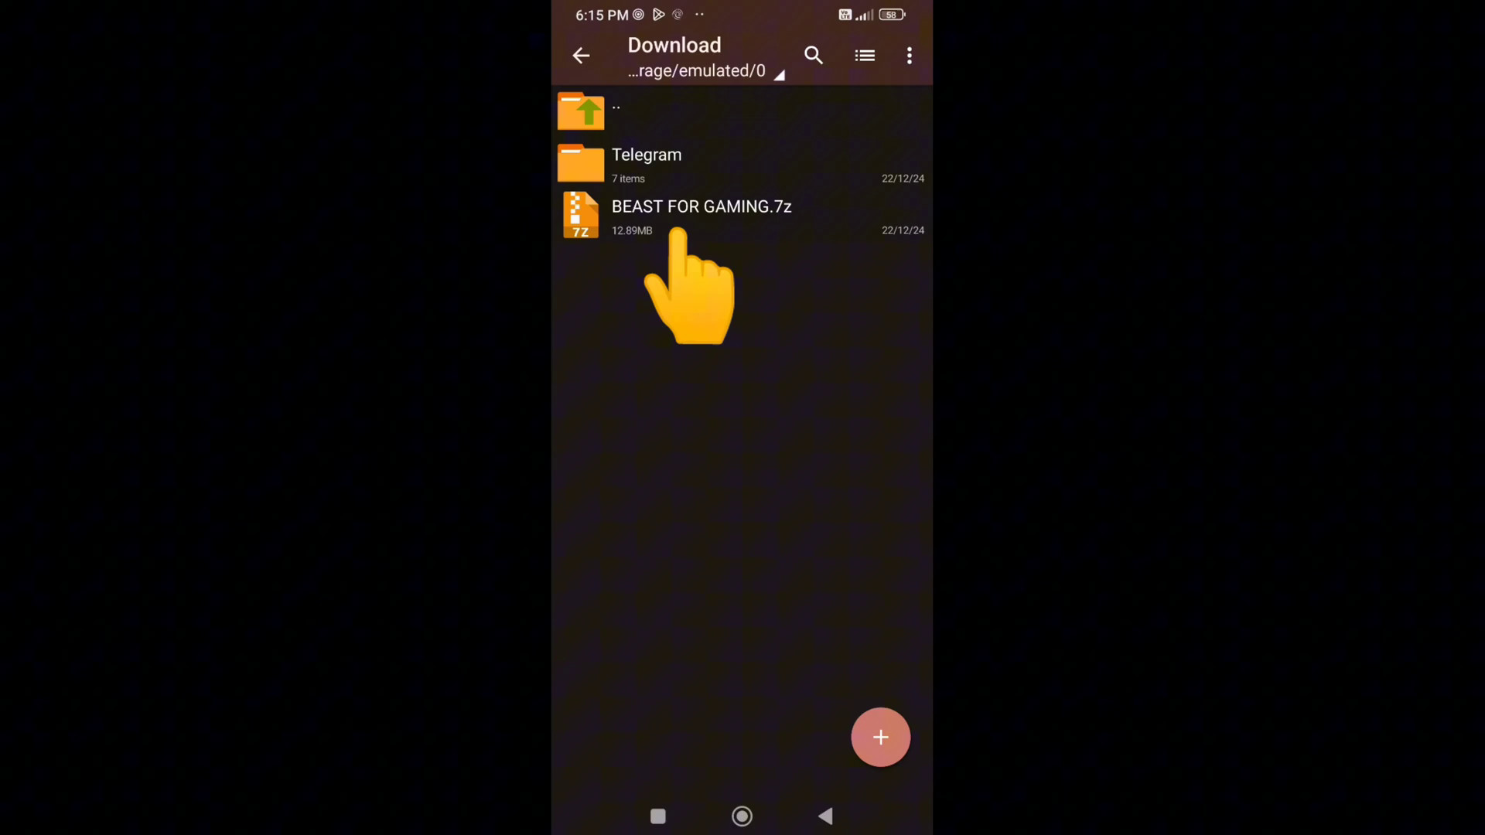
left_click(701, 206)
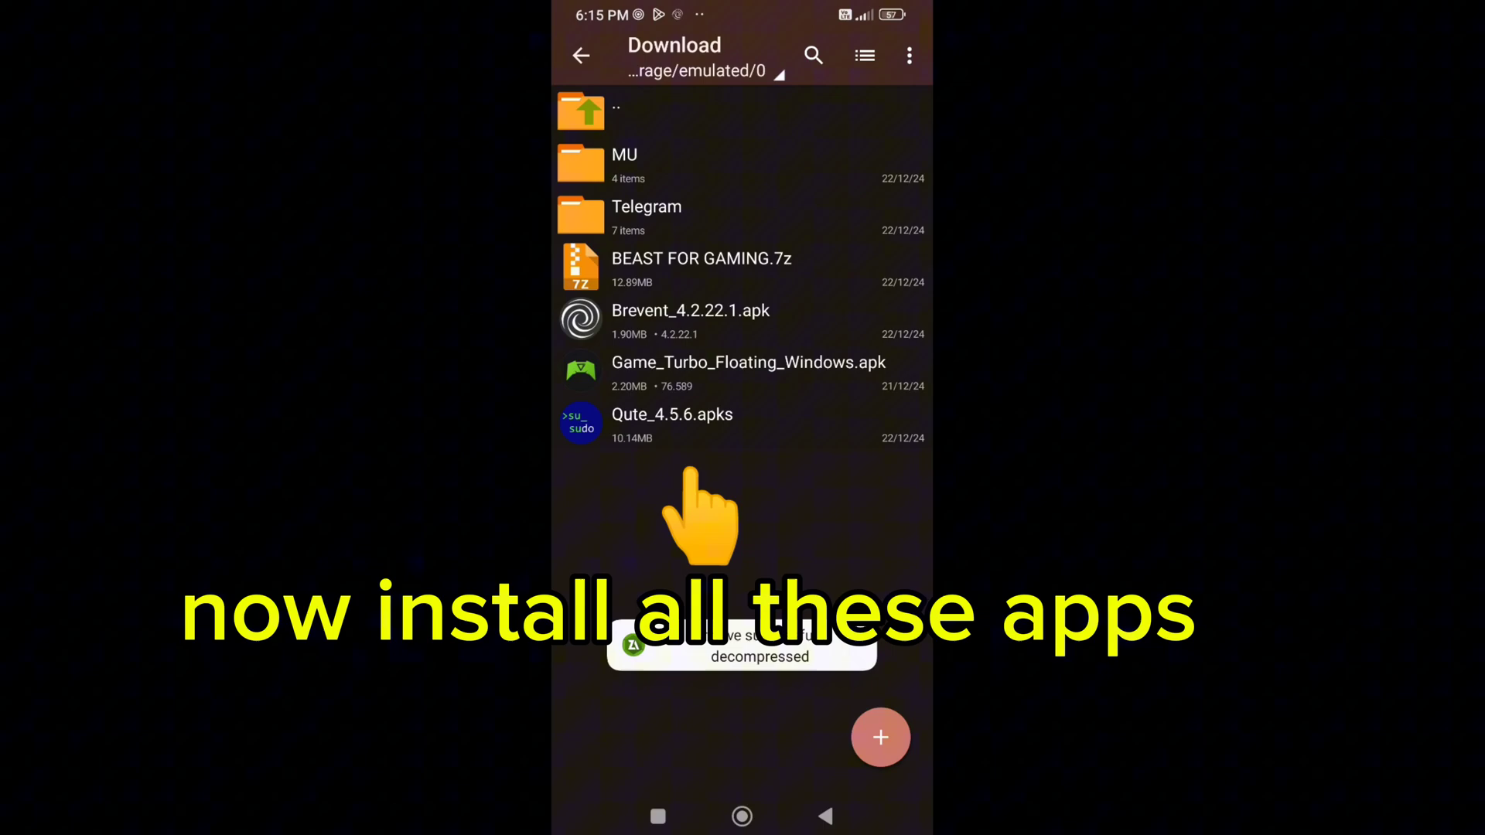
Step: Install Game Vortex from Game_Turbo_Floating_Windows.apk, confirming the update
left_click(671, 424)
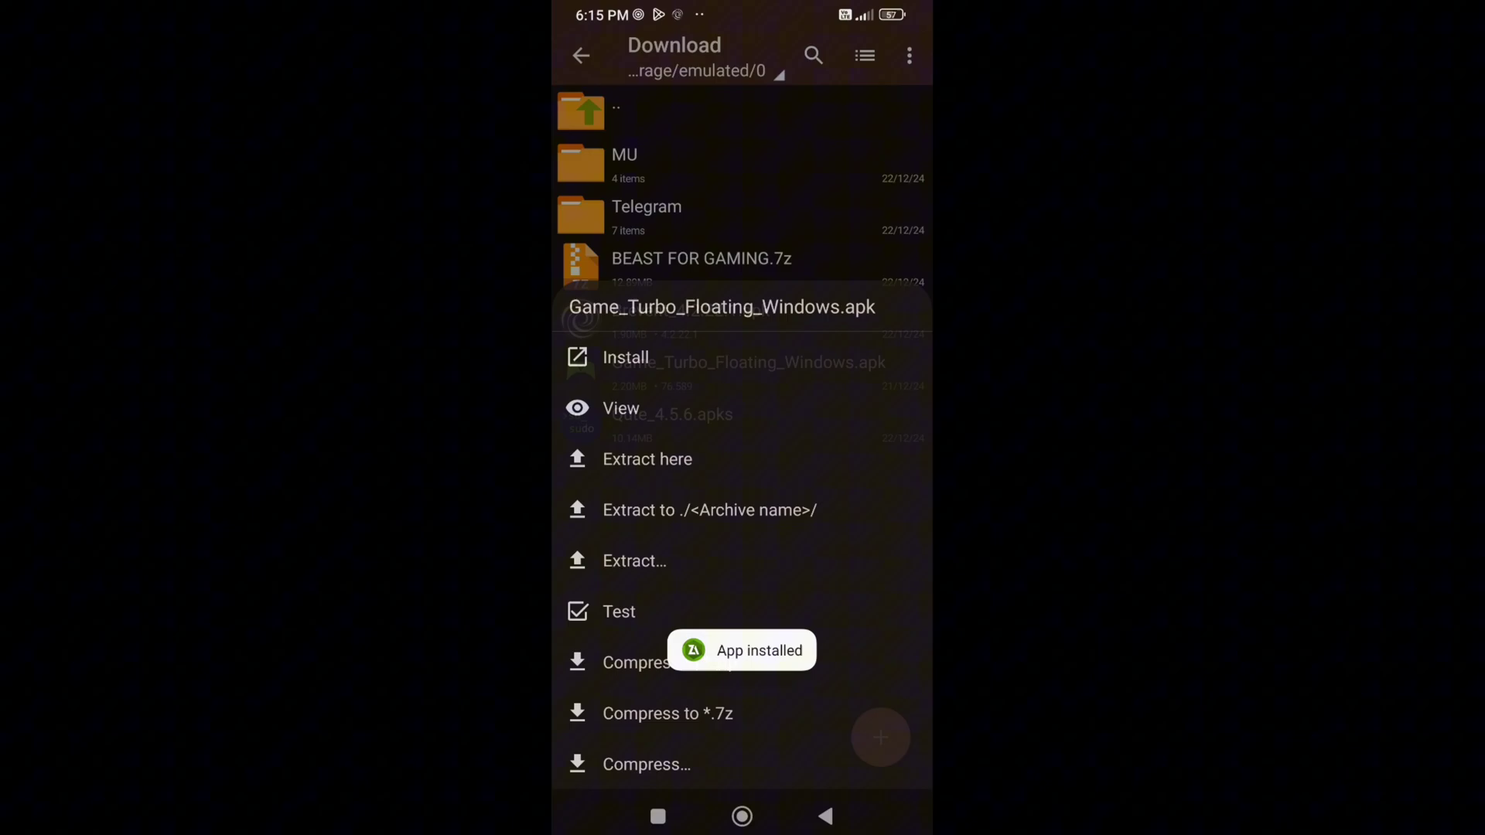
left_click(625, 357)
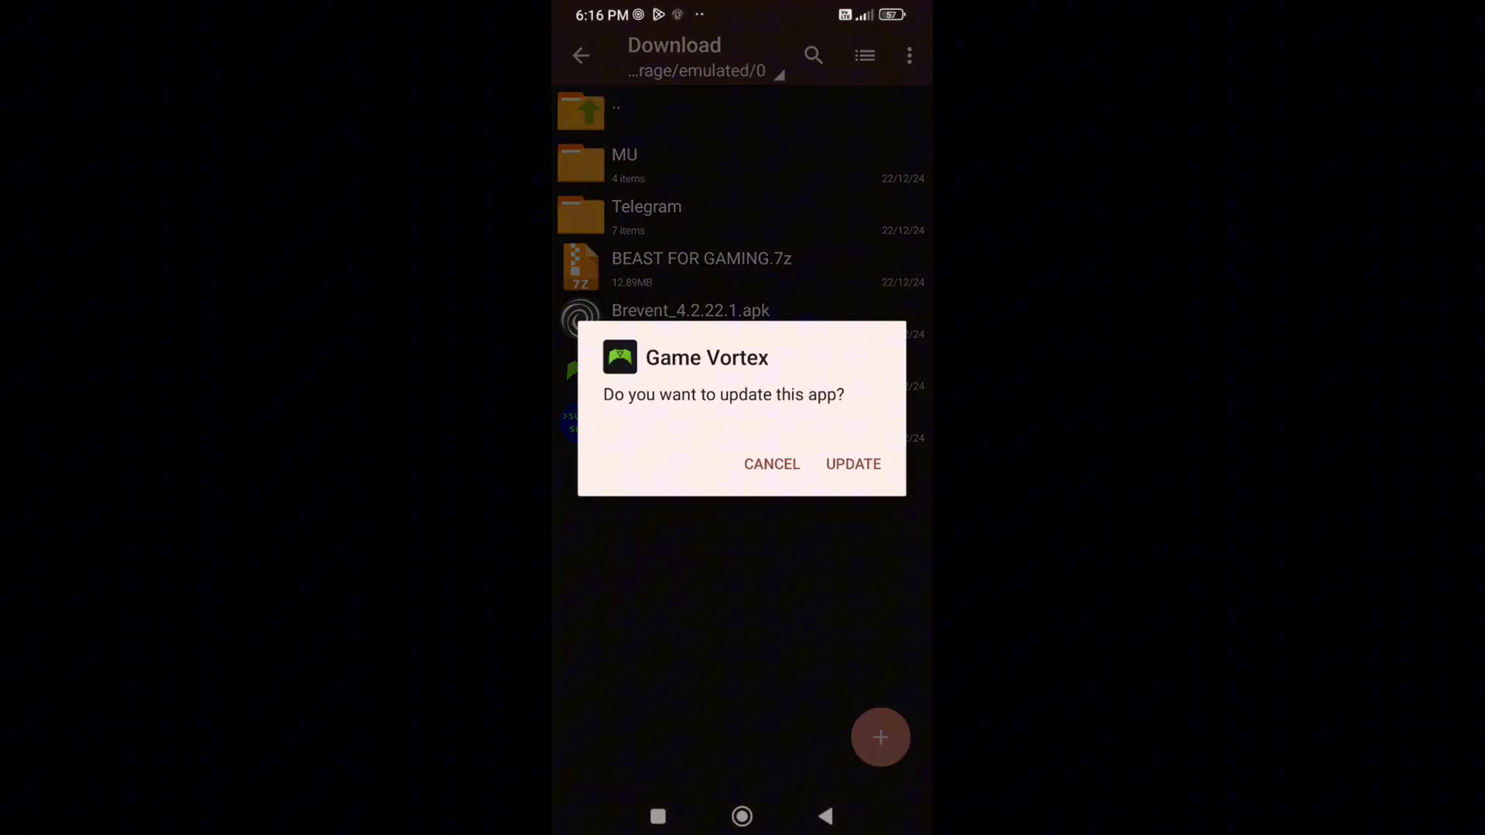
left_click(851, 465)
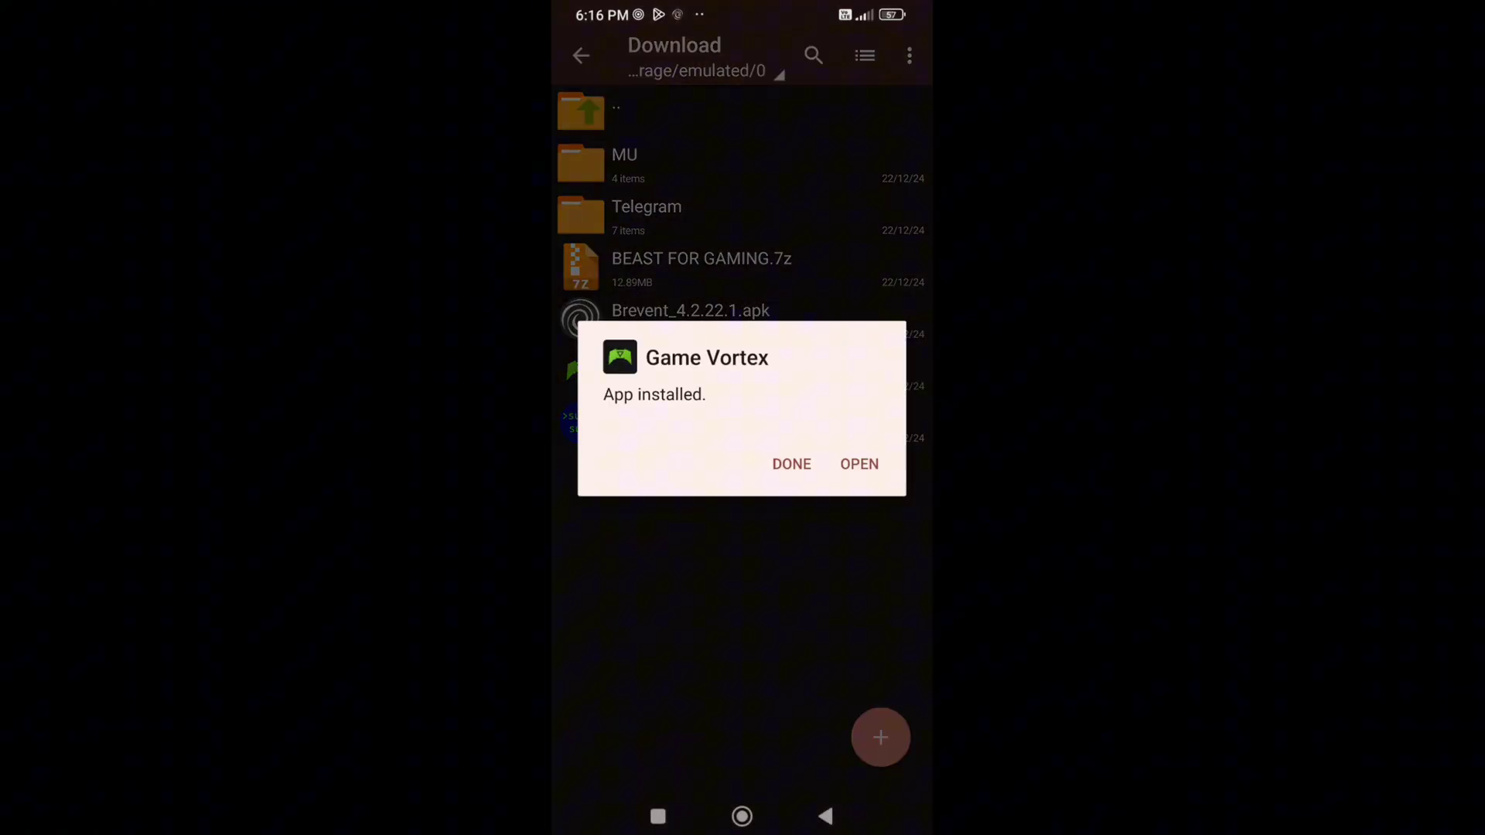
left_click(791, 464)
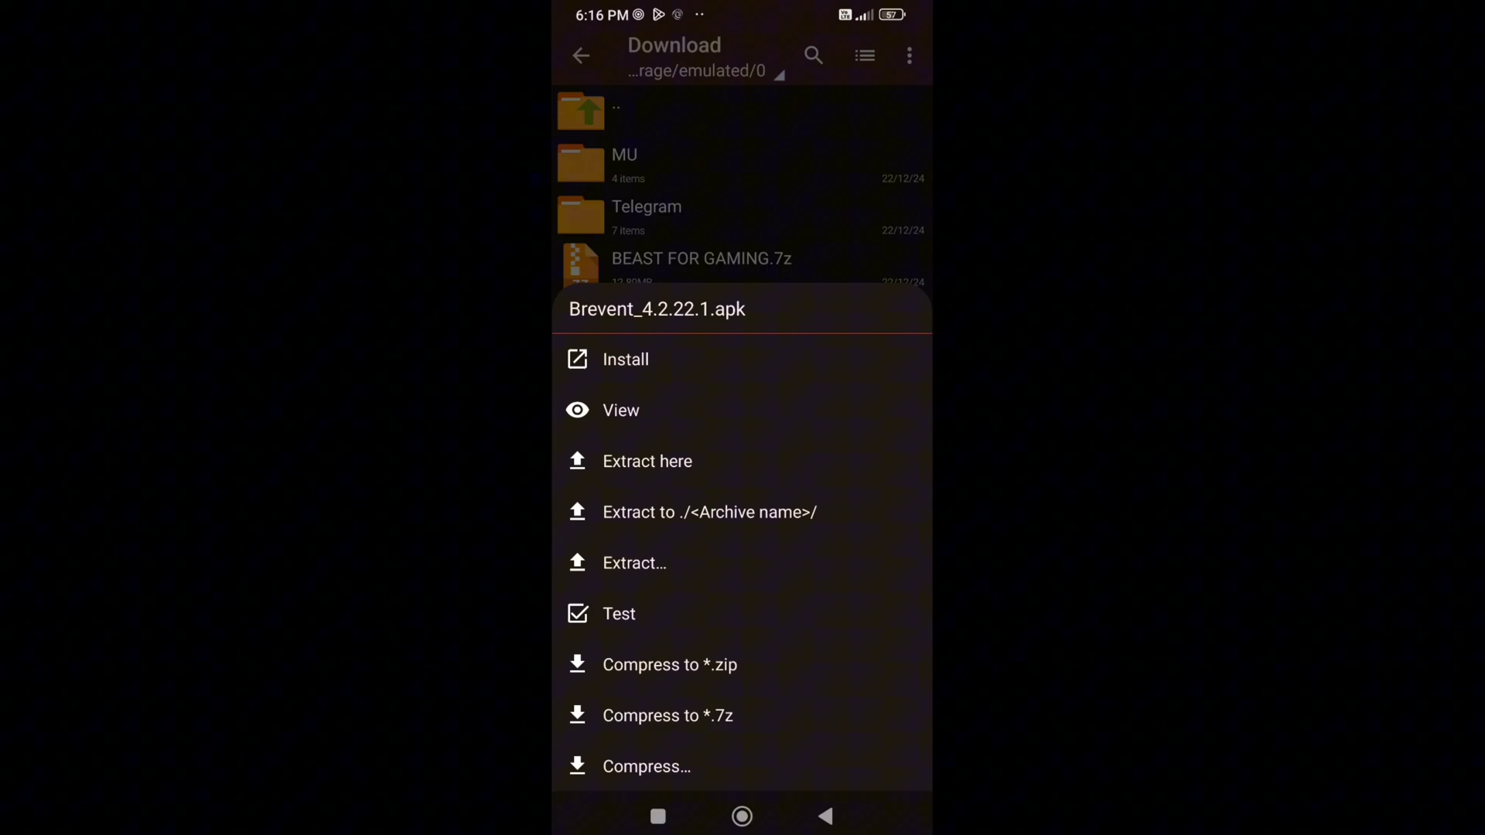
Step: Install Brevent from Brevent_4.2.22.1.apk, confirming the update
left_click(625, 359)
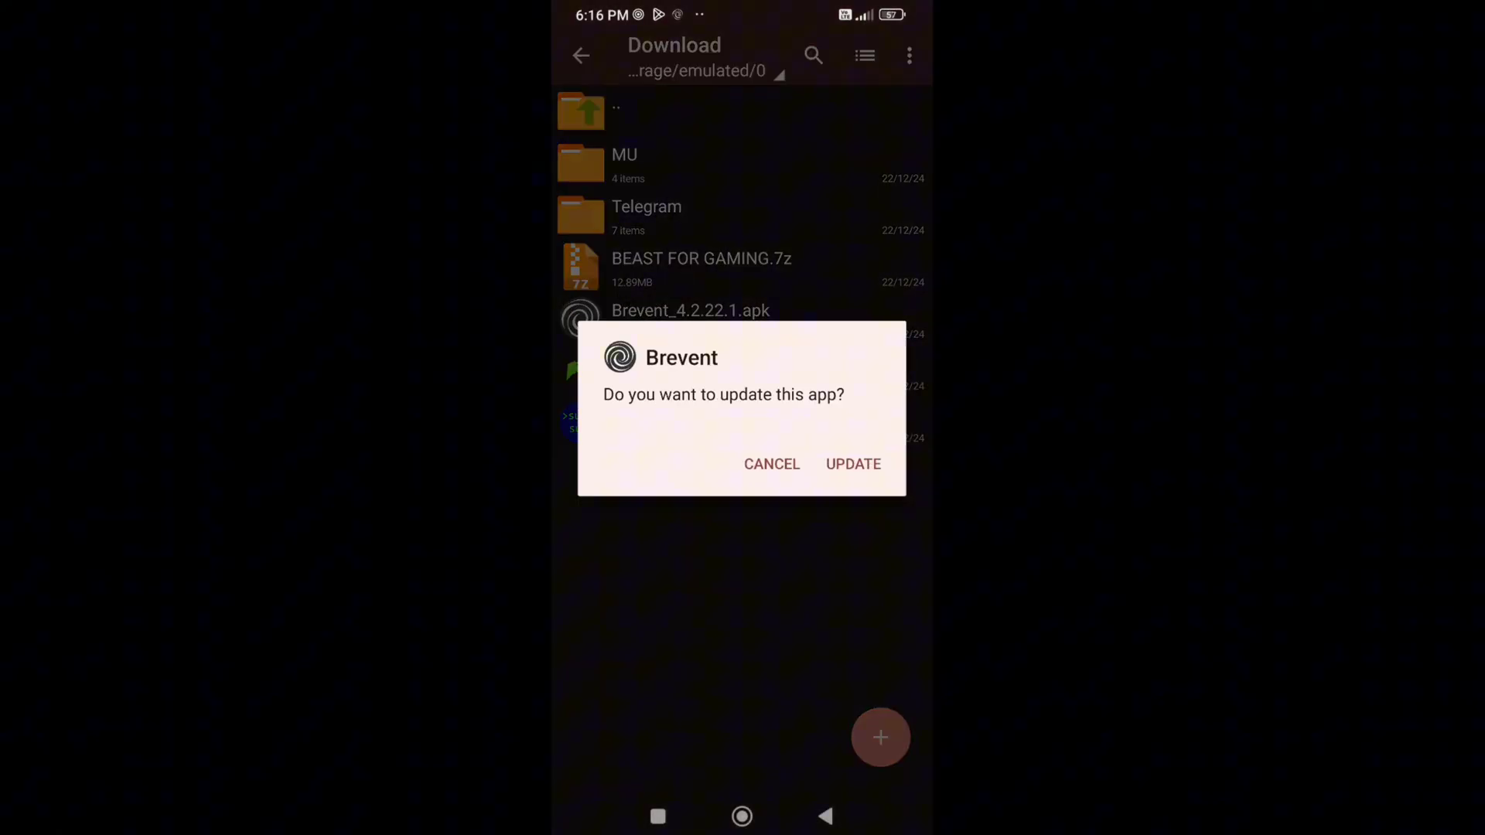
left_click(851, 464)
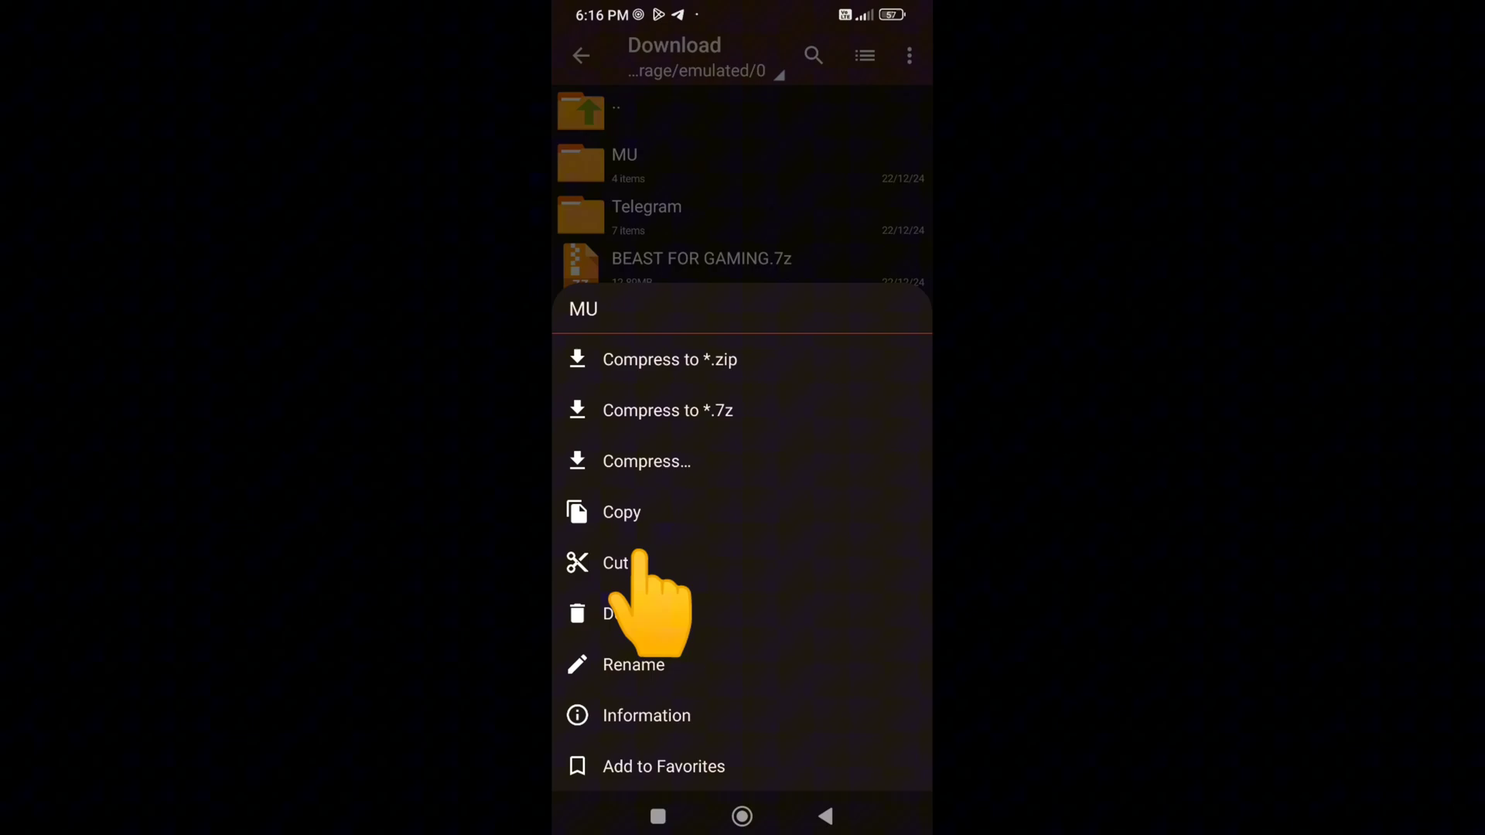
Step: Cut the MU folder to the device storage root and reach its install command file
left_click(614, 563)
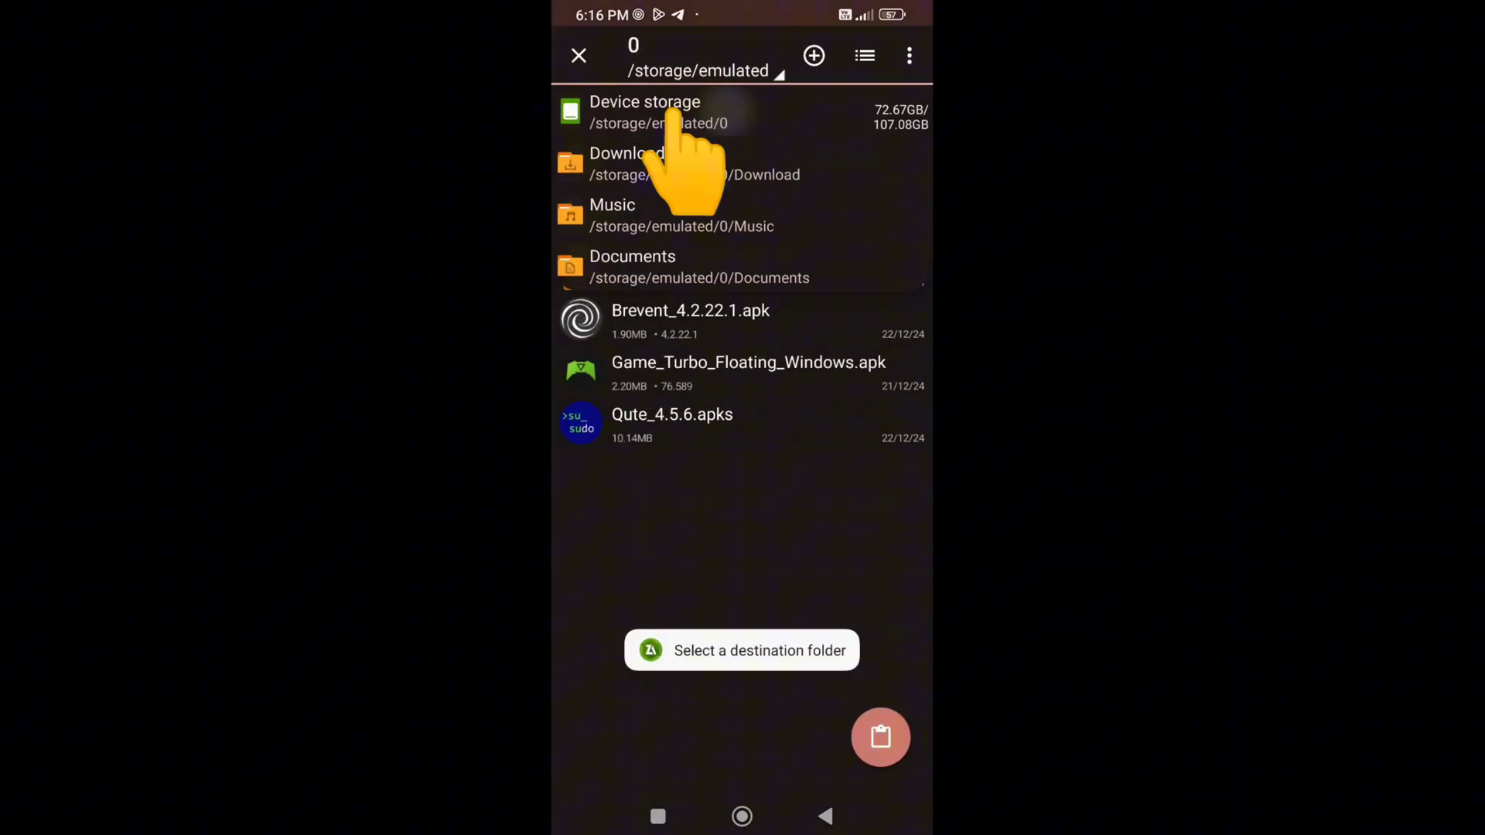
left_click(644, 111)
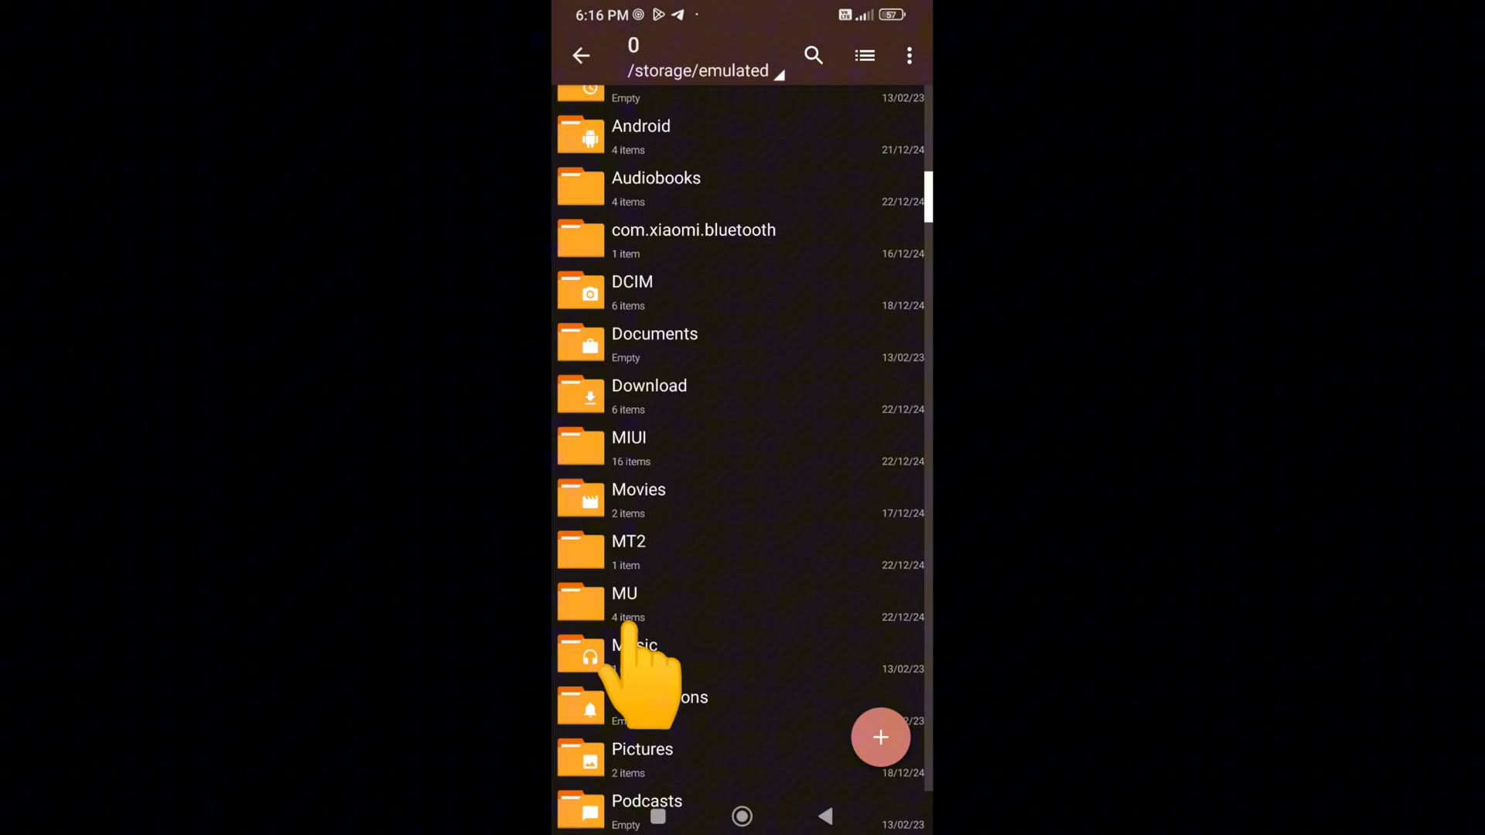
left_click(625, 605)
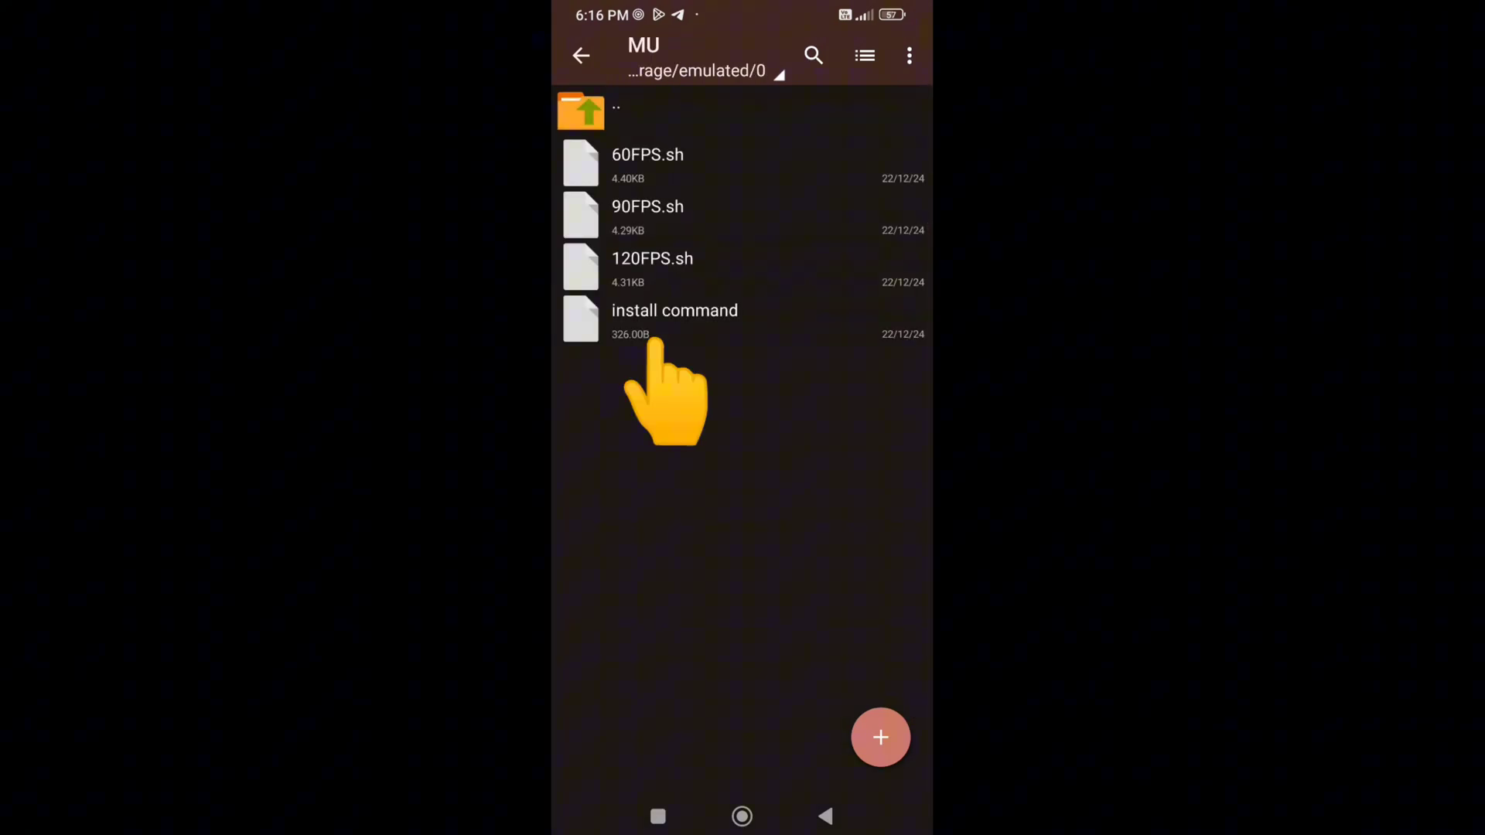
left_click(674, 317)
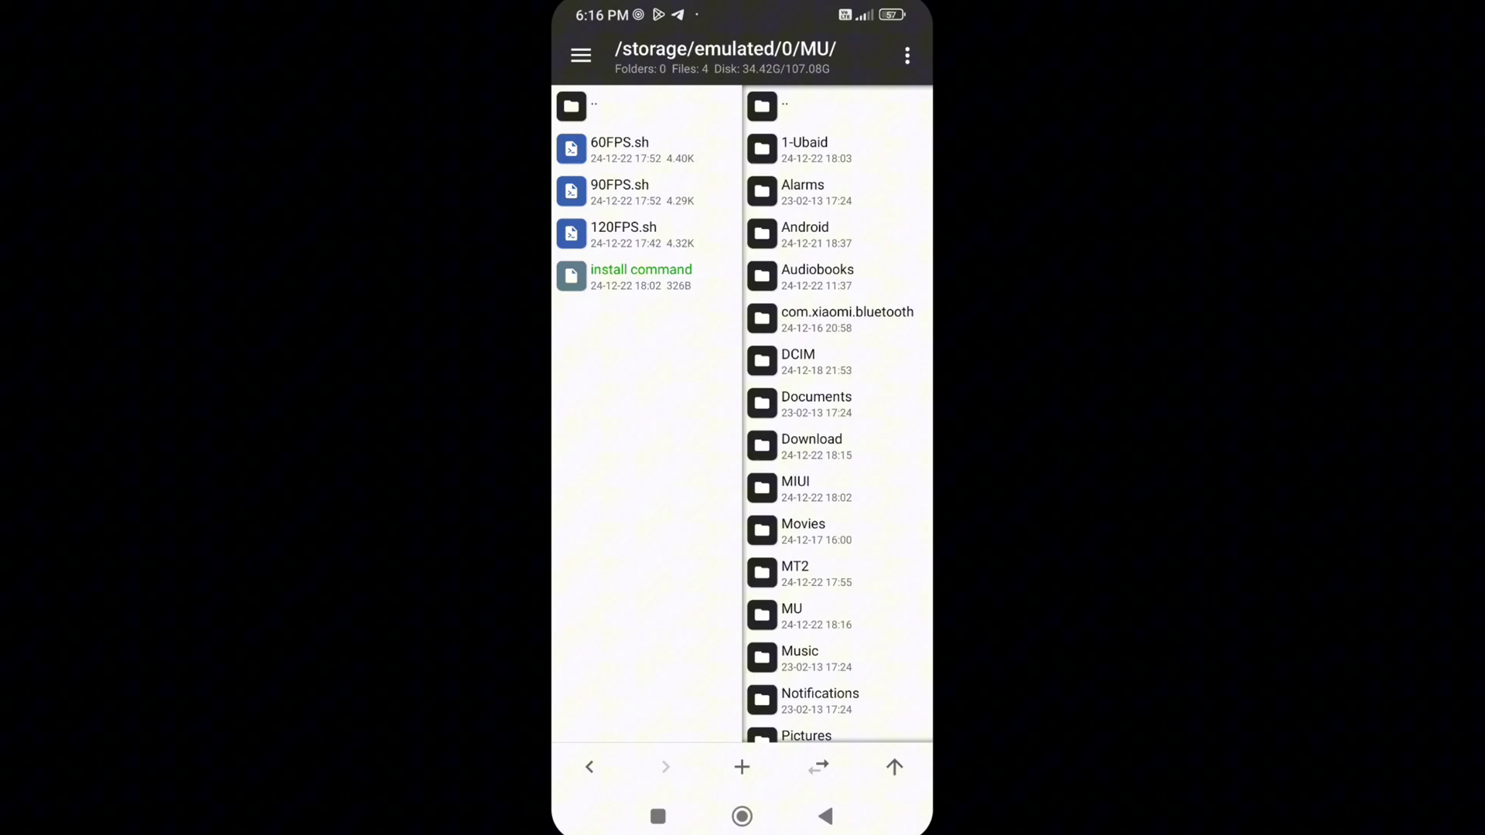
Step: Copy the line sh /sdcard/MU/120FPS.sh from the install command file in the editor
left_click(641, 277)
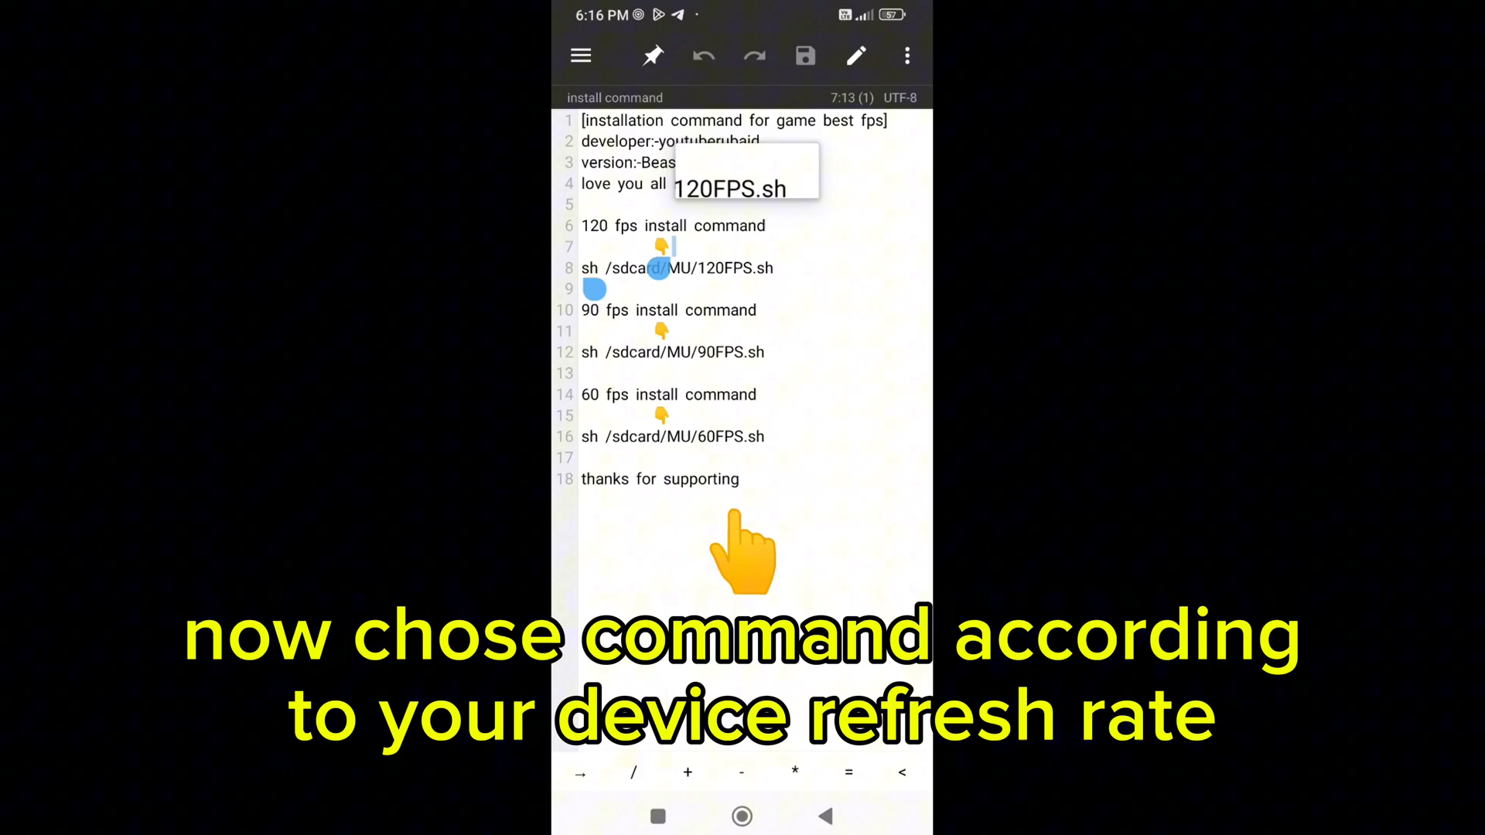
double_click(674, 268)
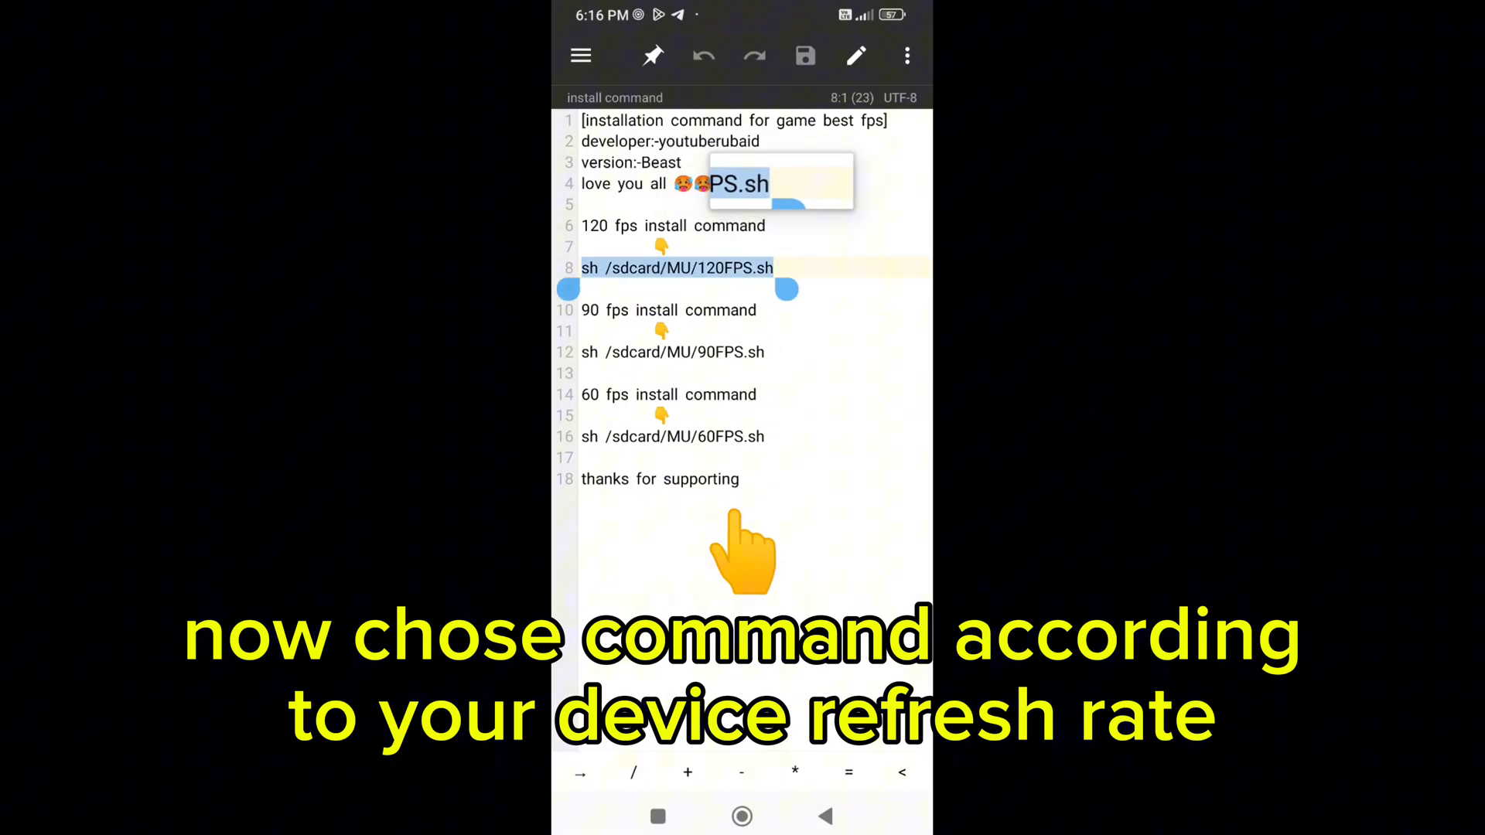
left_click(773, 267)
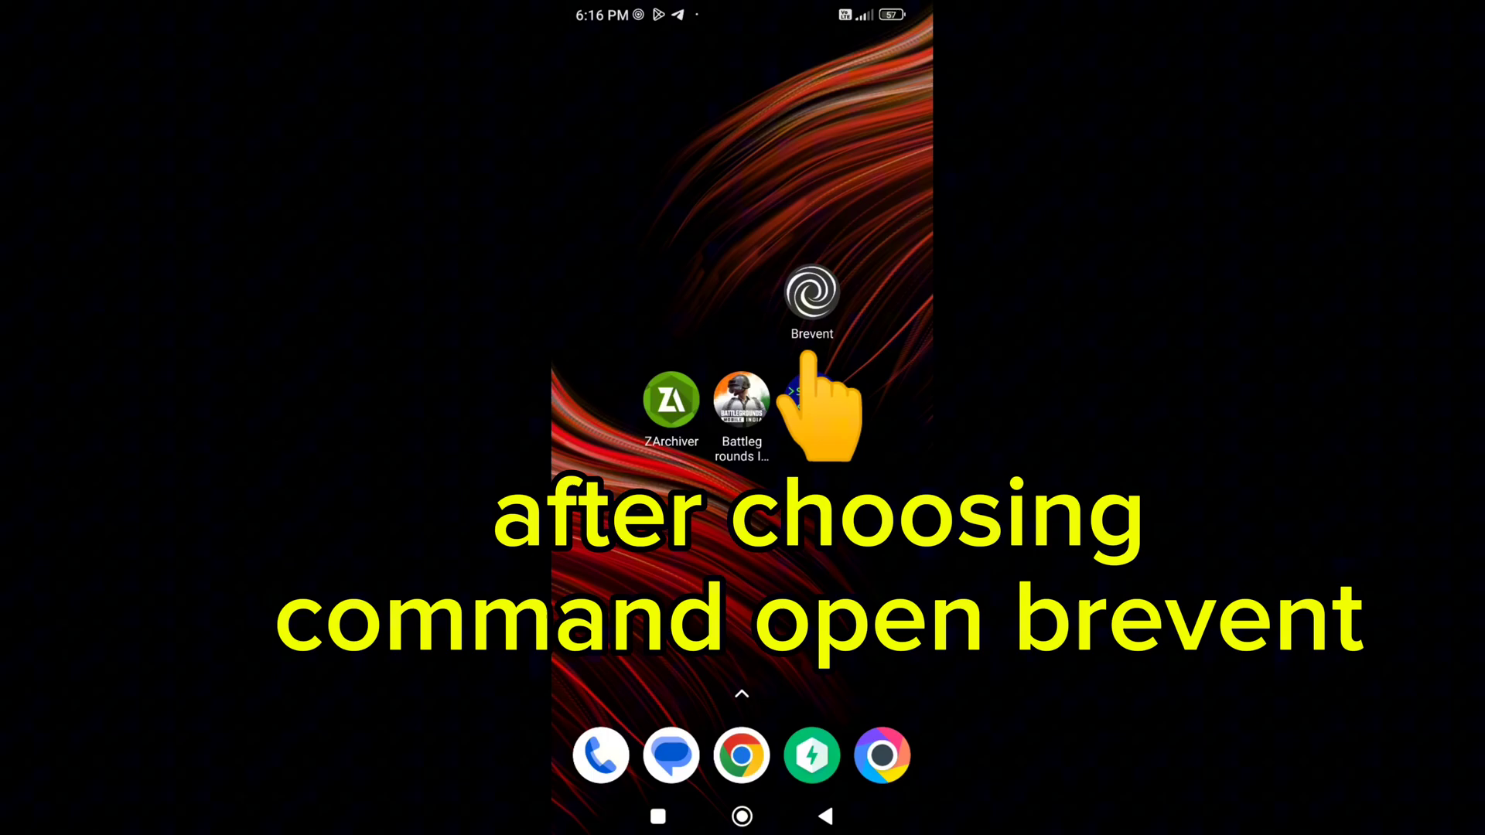
Step: Paste sh /sdcard/MU/120FPS.sh into Brevent's Exec command field and send it
left_click(812, 298)
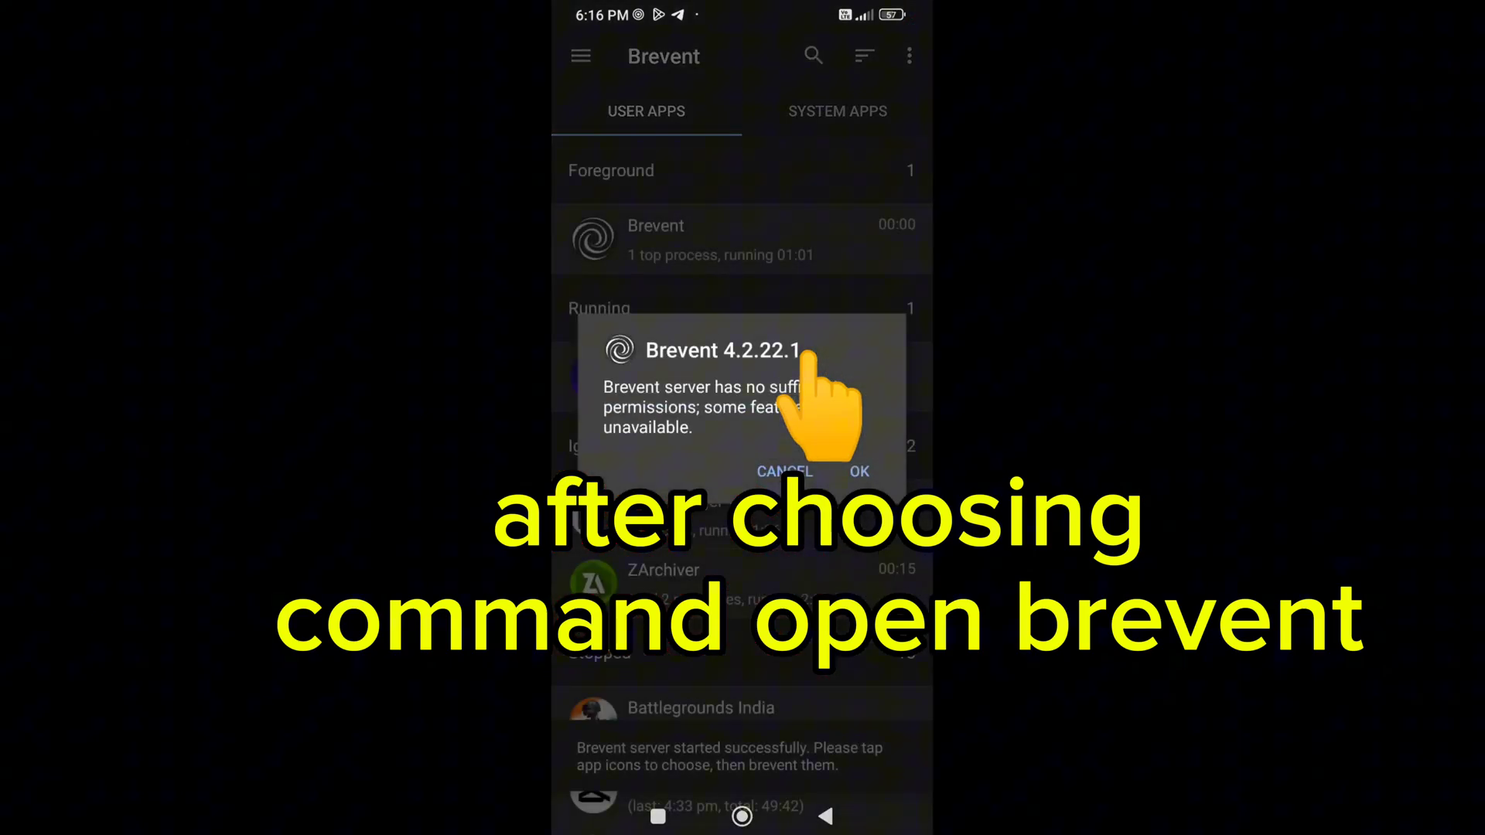
left_click(580, 55)
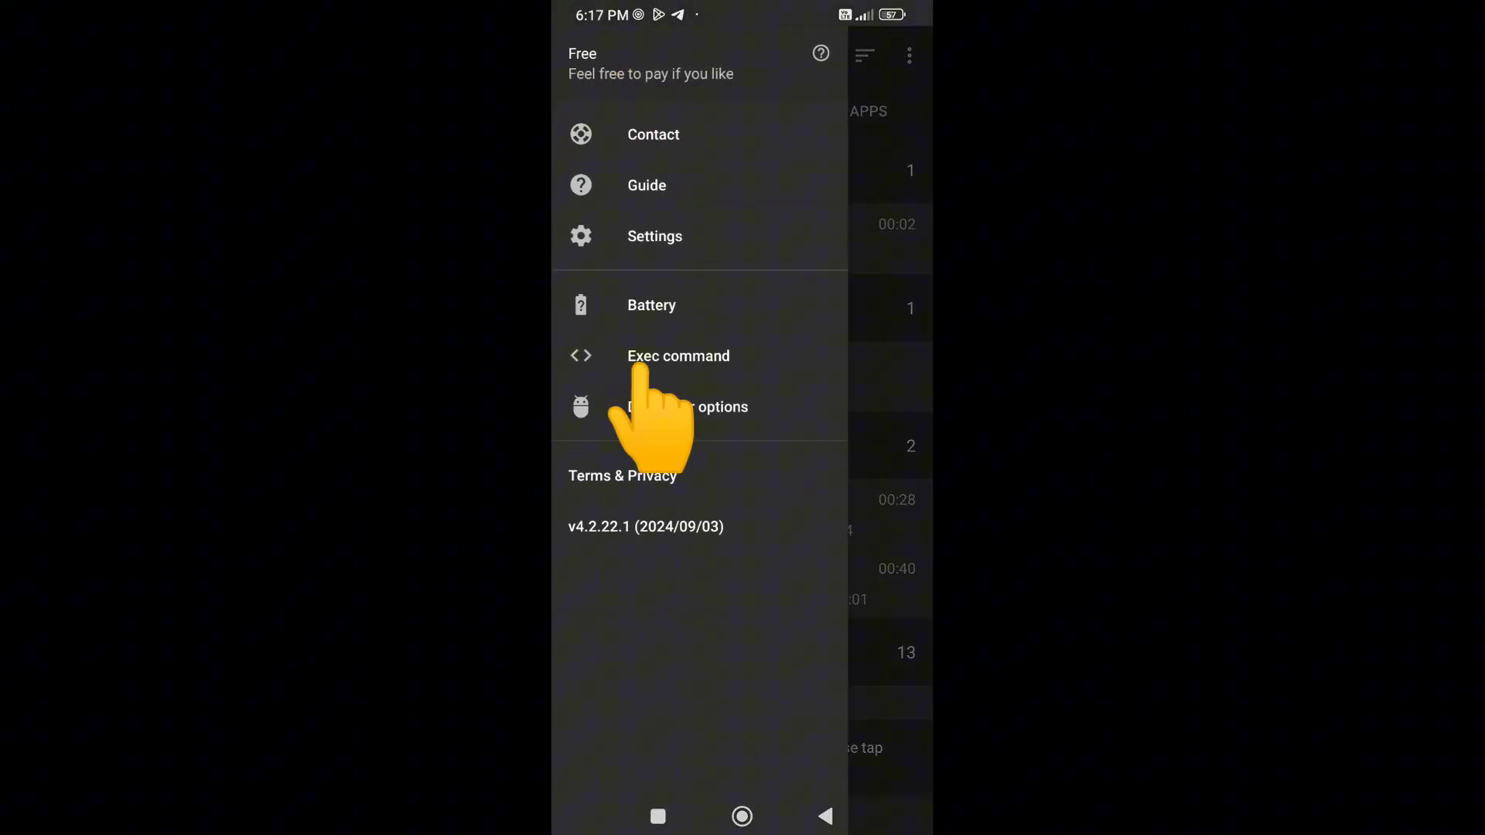
left_click(678, 355)
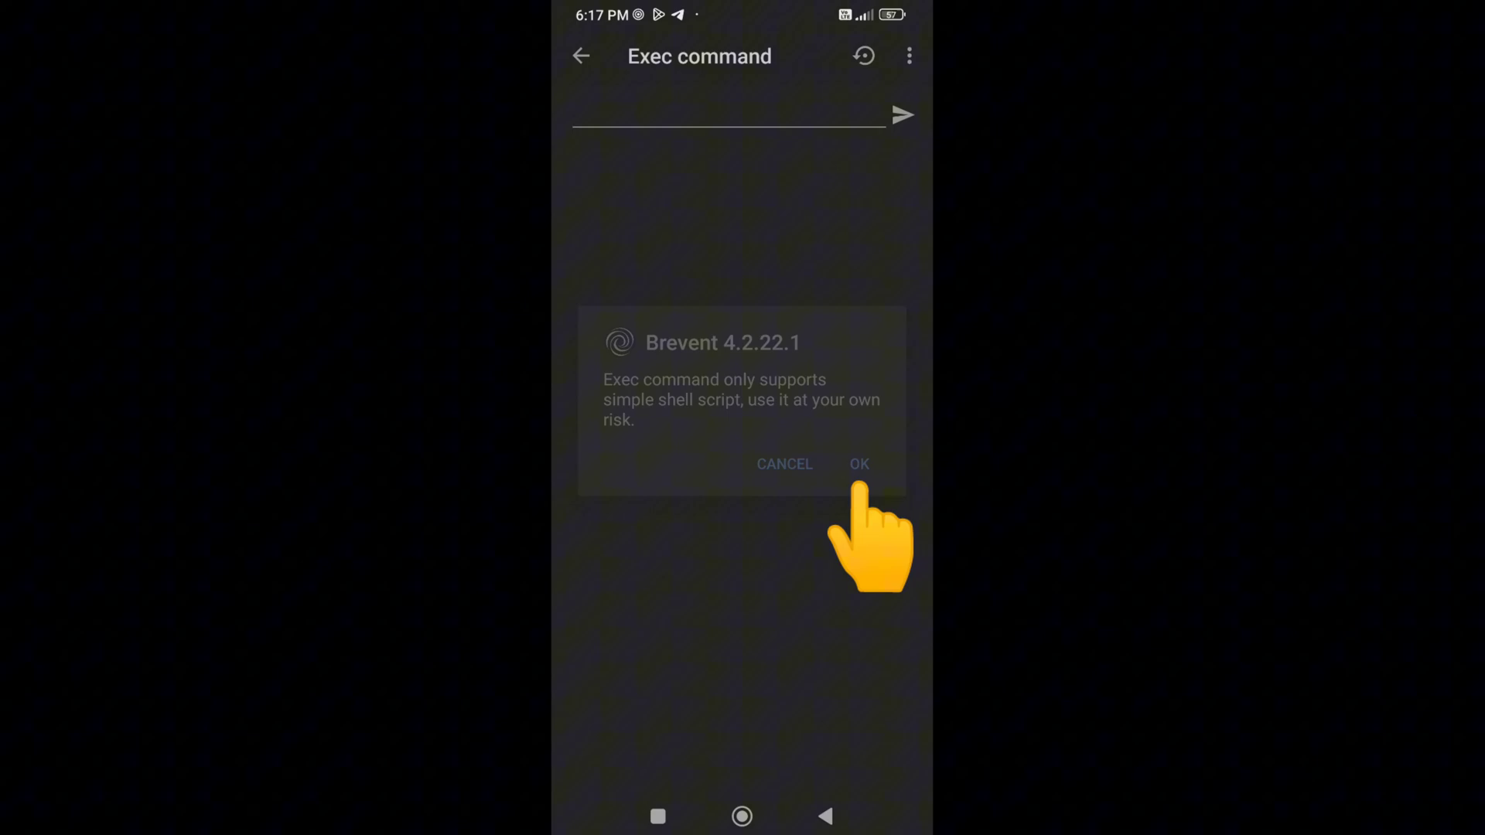
left_click(859, 464)
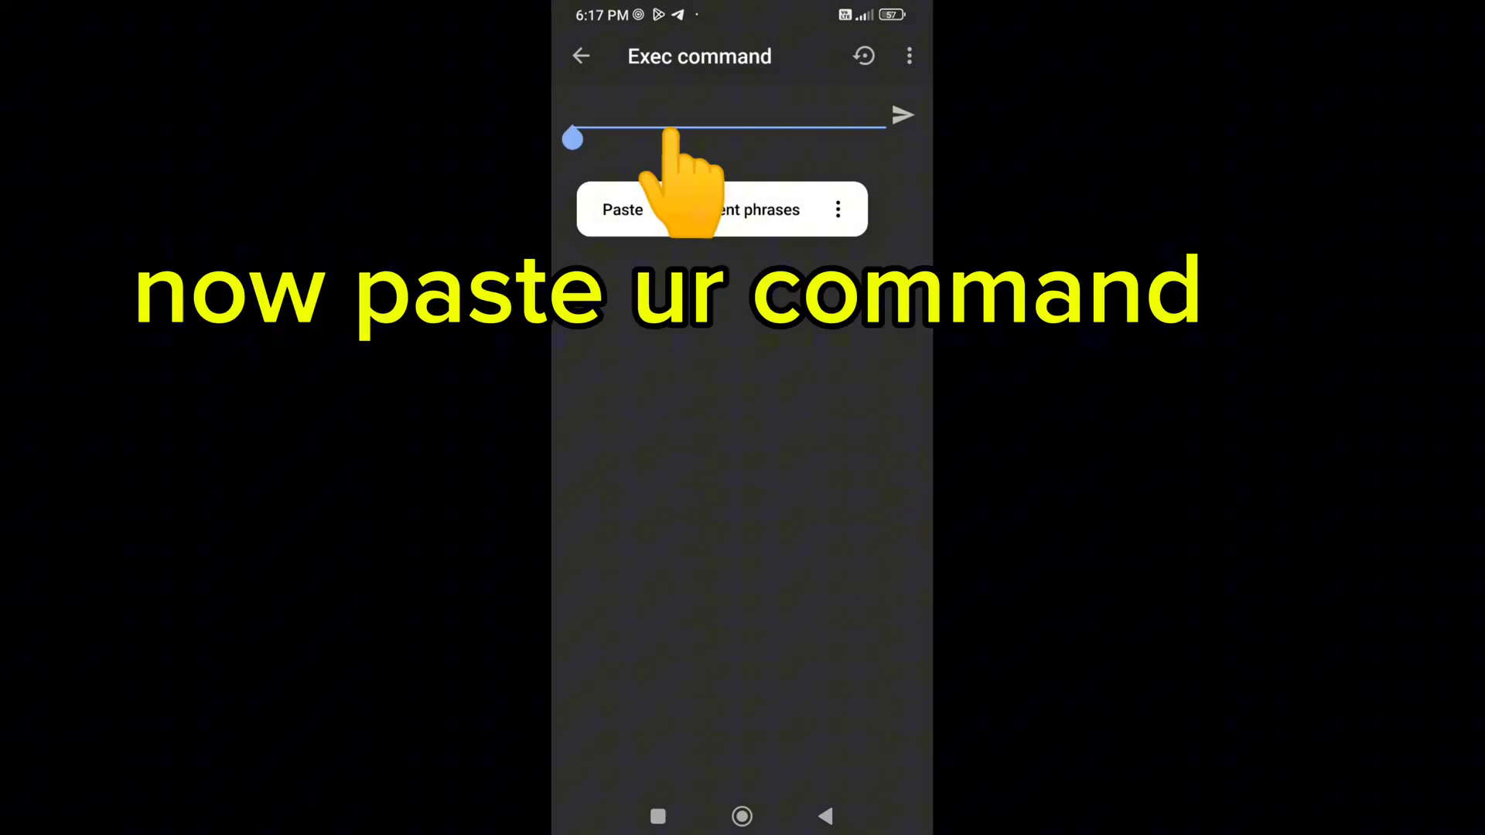
left_click(622, 209)
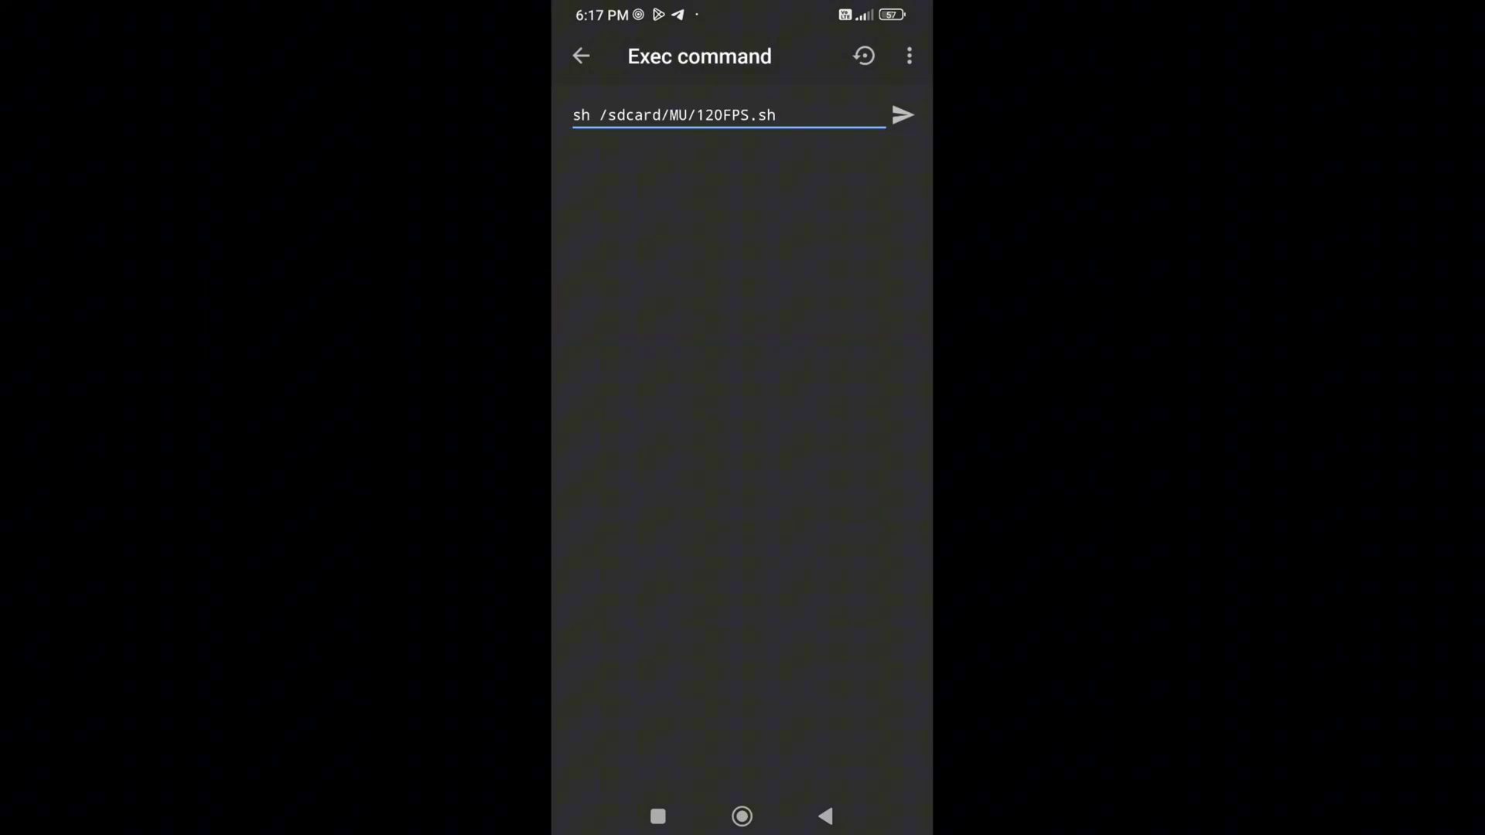
left_click(900, 114)
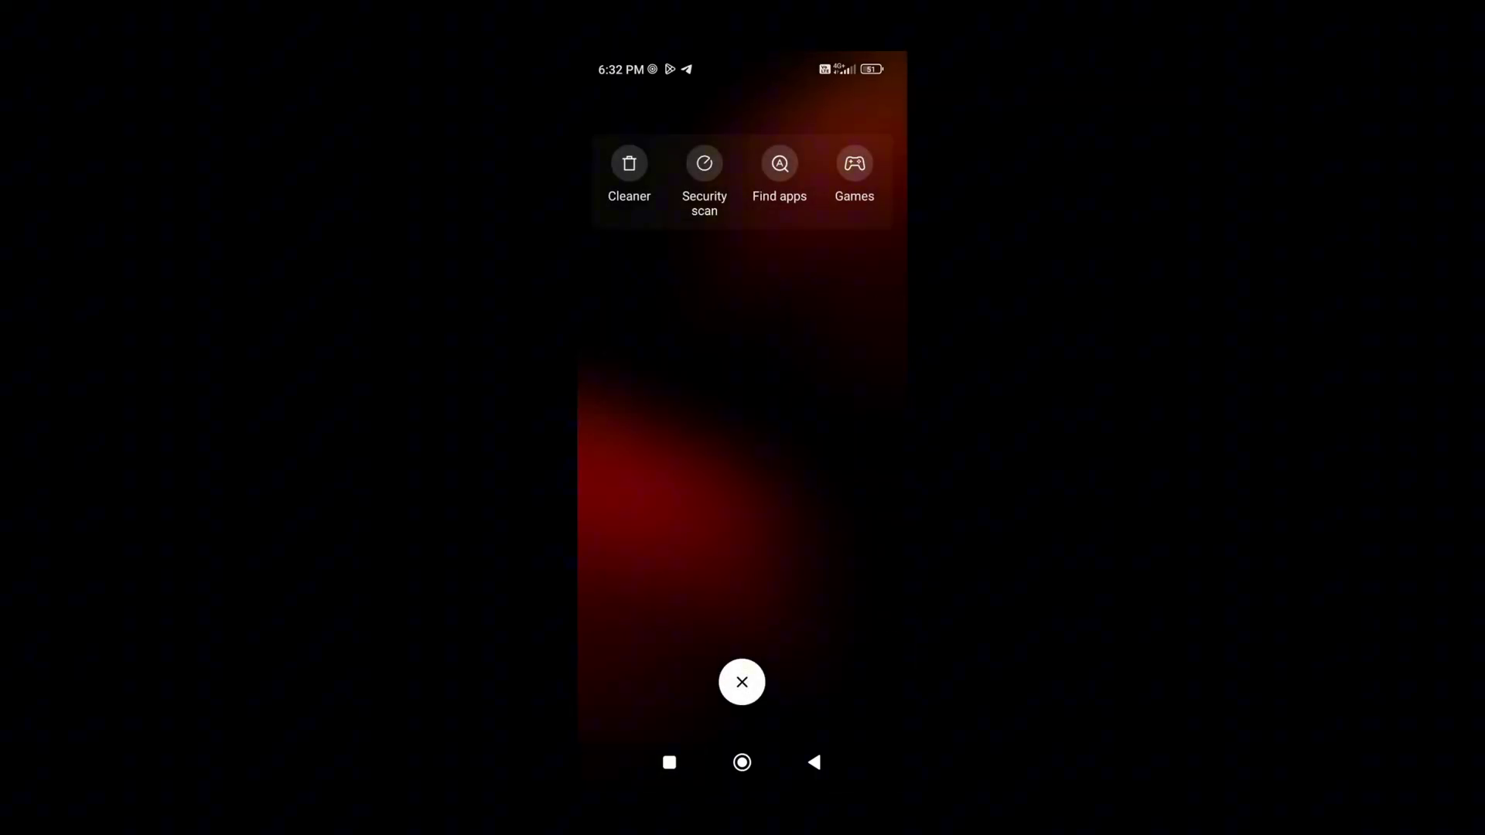
Step: Launch Battlegrounds India from Game Vortex with optimizer mode V-SPACE
left_click(741, 683)
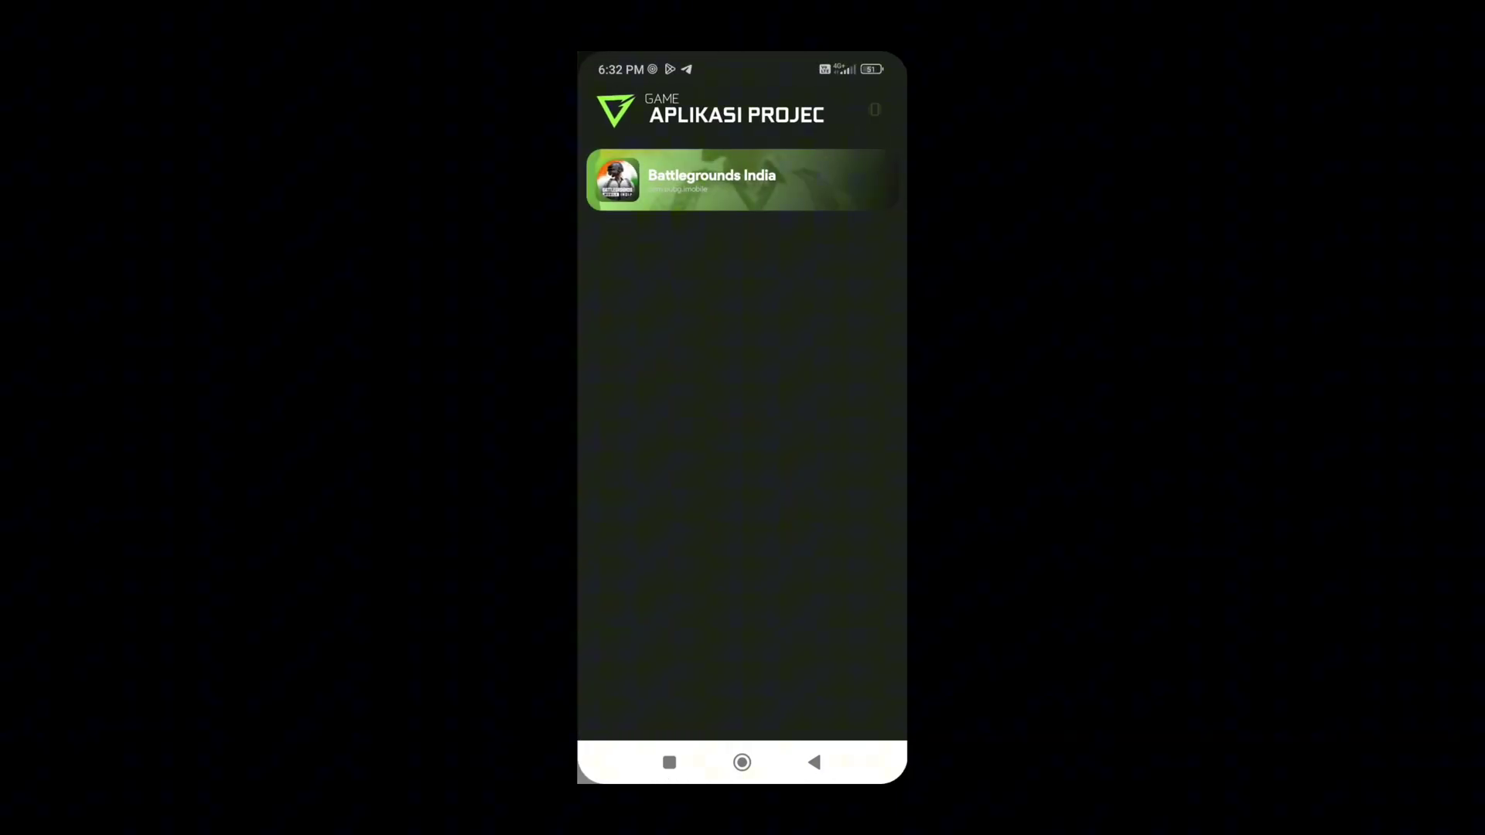
left_click(741, 179)
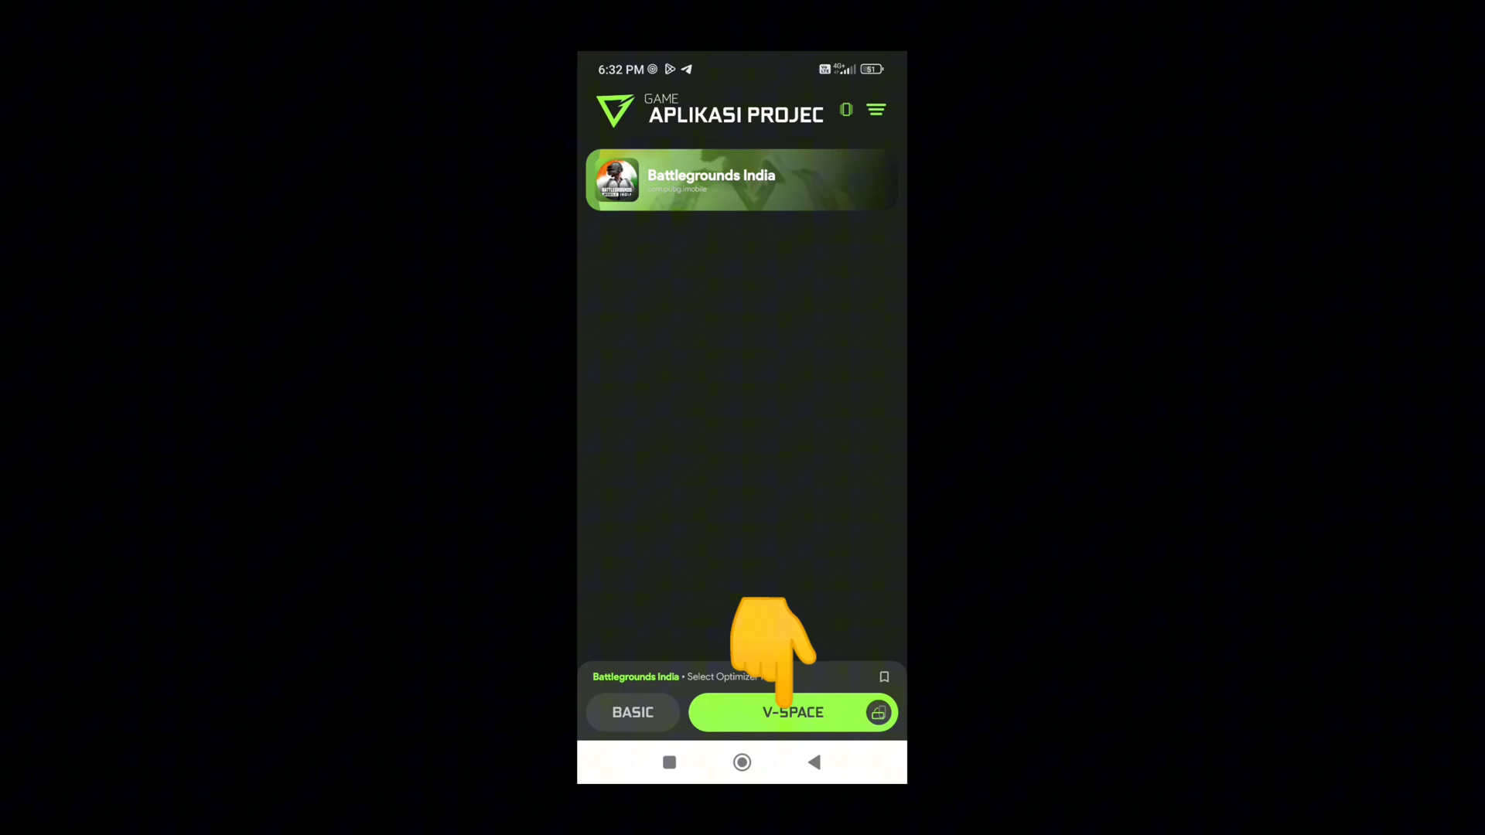
left_click(884, 676)
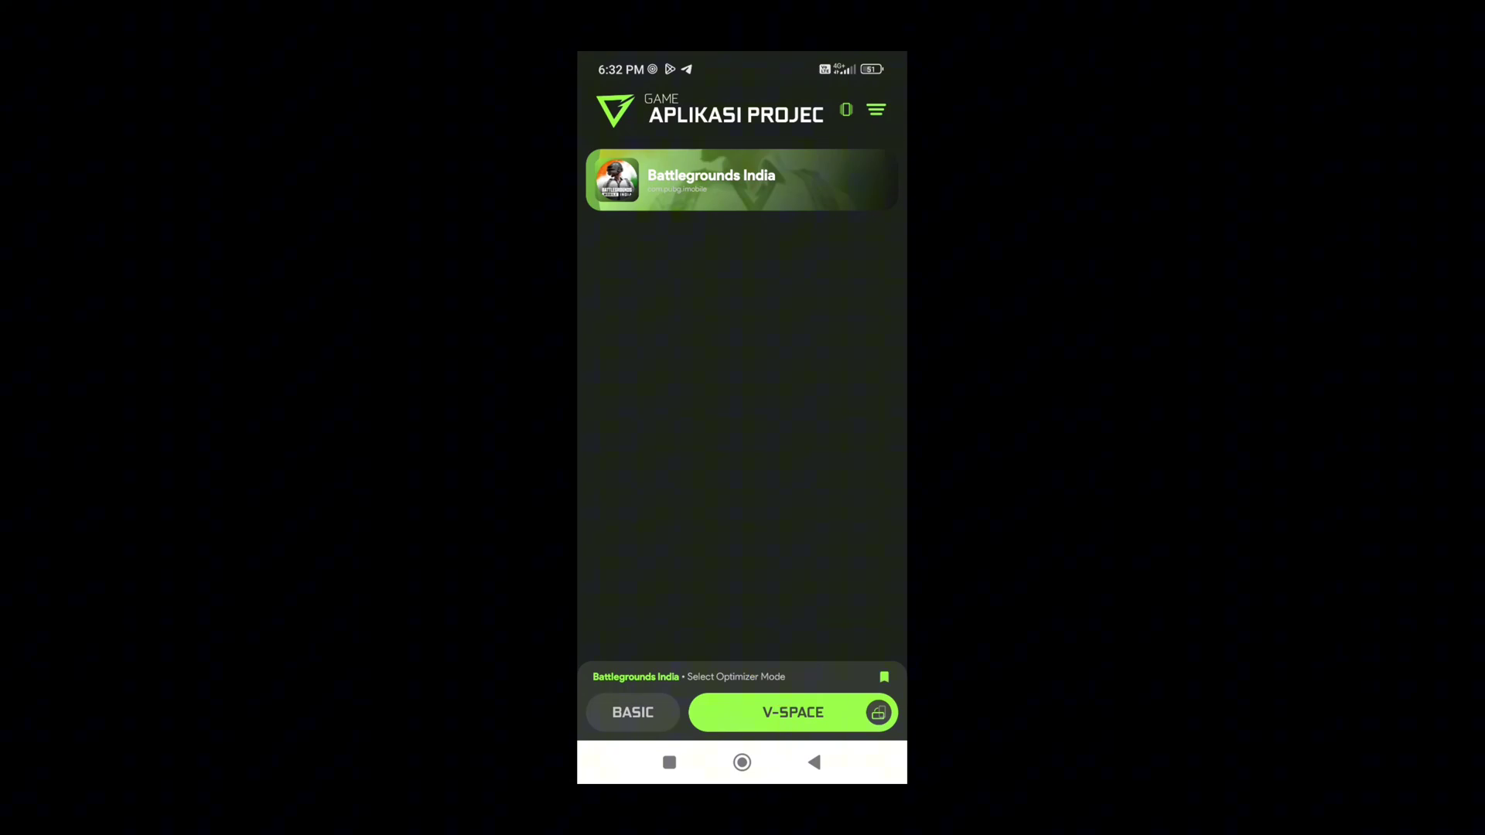
left_click(792, 712)
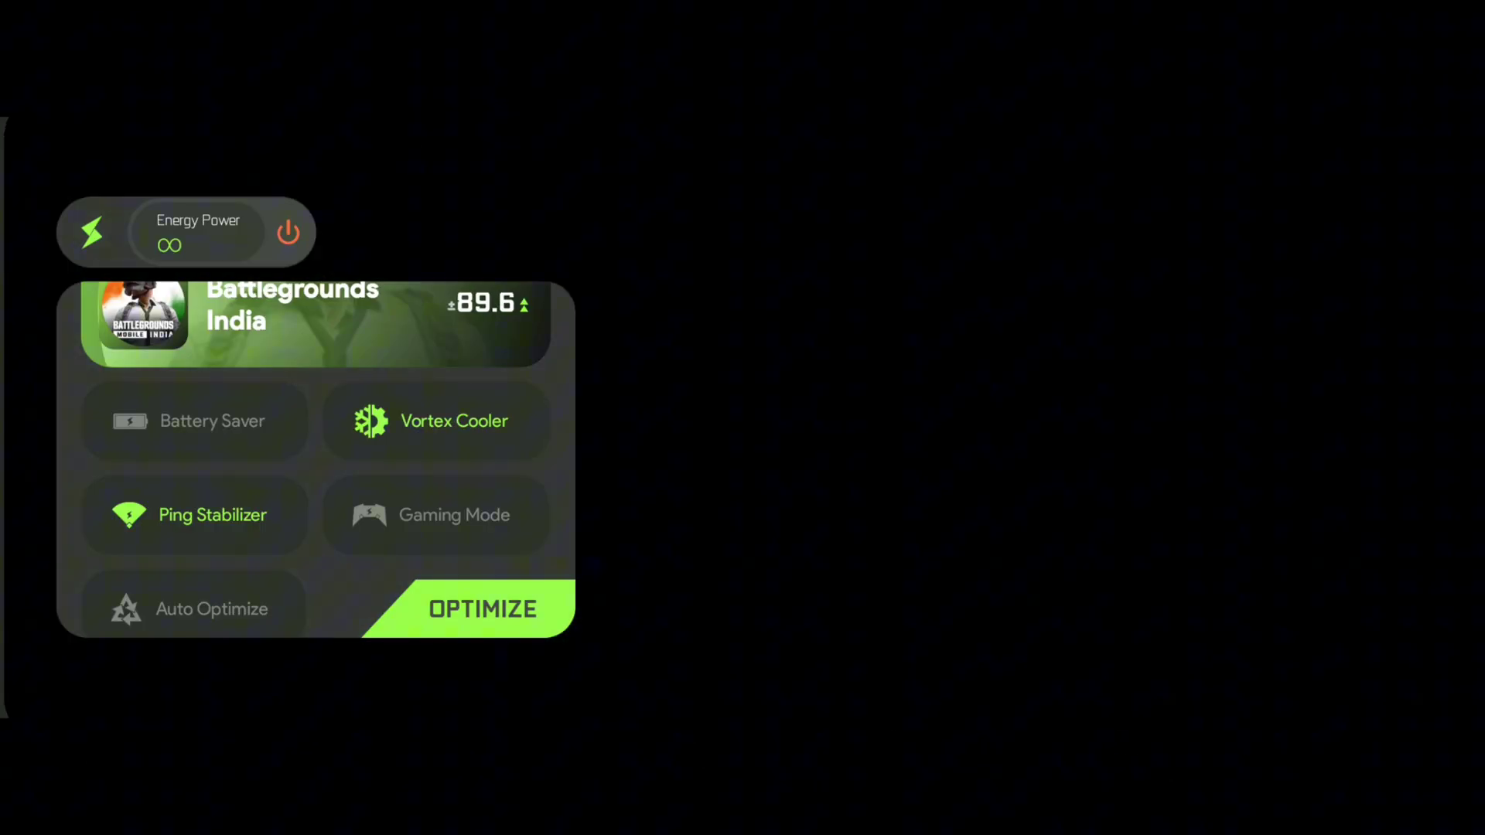
Step: Run OPTIMIZE from the floating panel with Vortex Cooler and Ping Stabilizer on
left_click(482, 610)
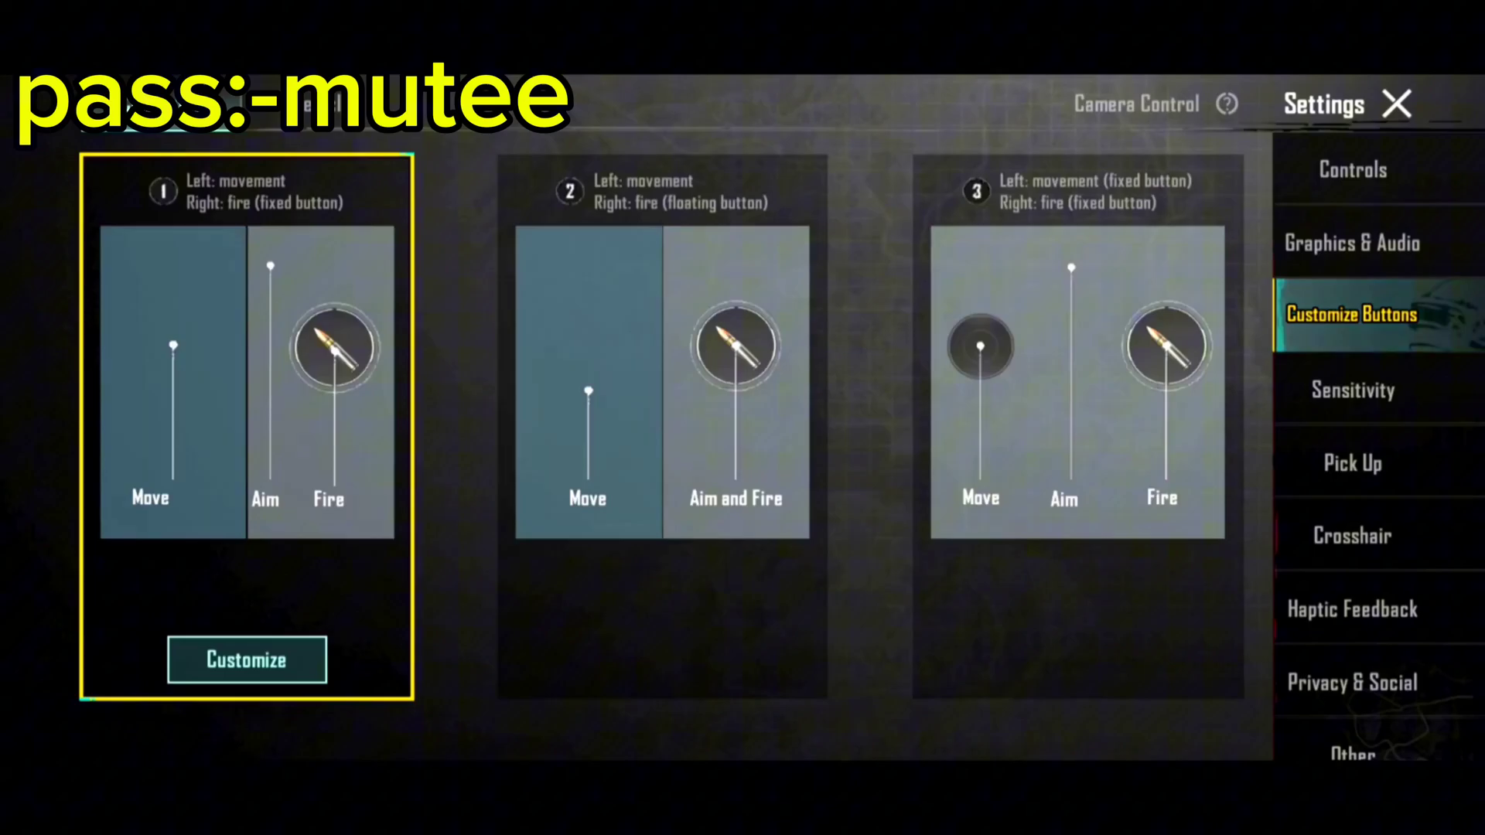
Step: Customize control layout 2 and enlarge the movement joystick to 126% button size
left_click(661, 379)
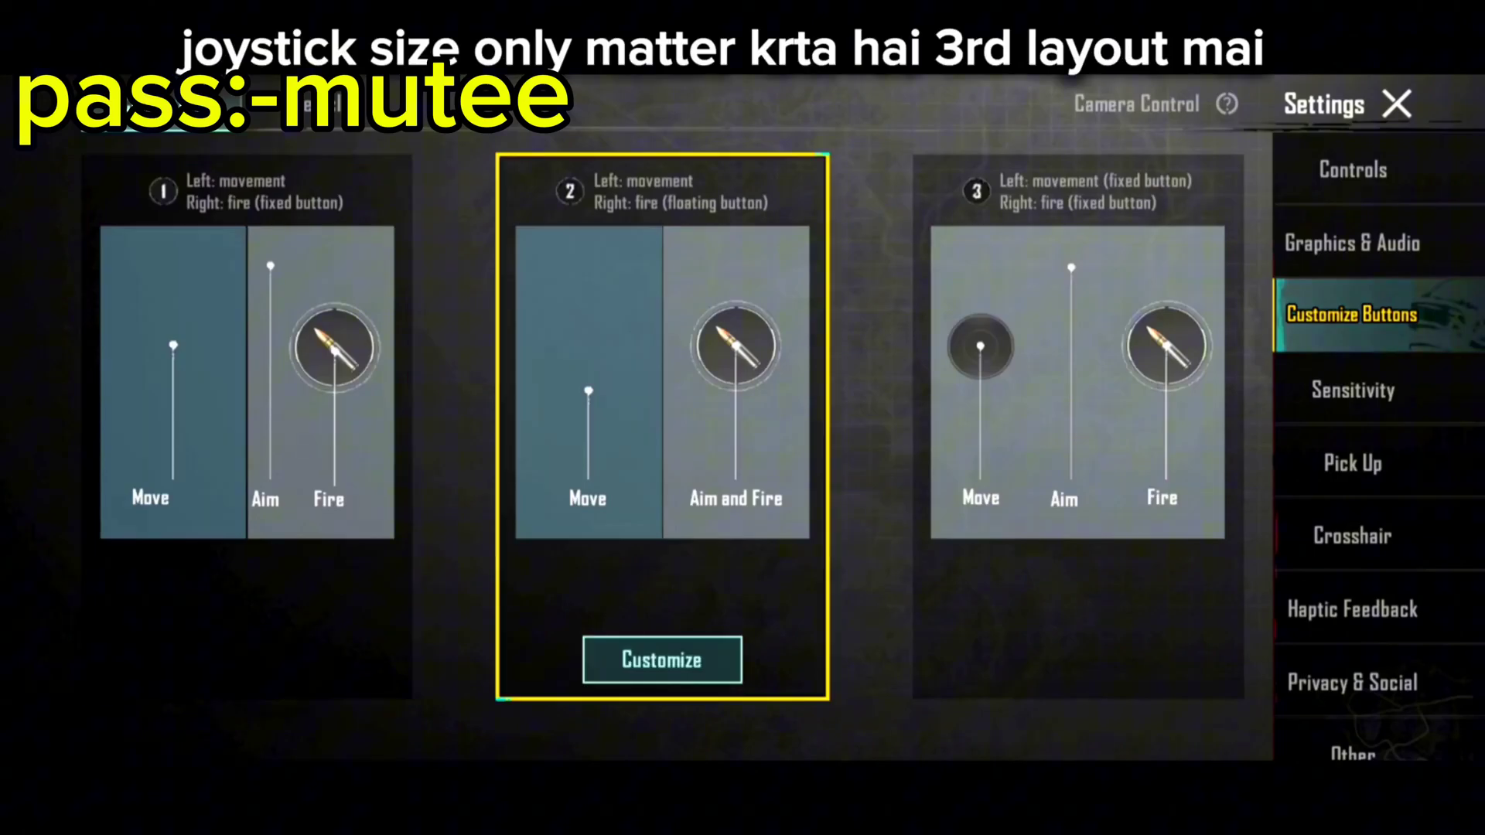
left_click(660, 659)
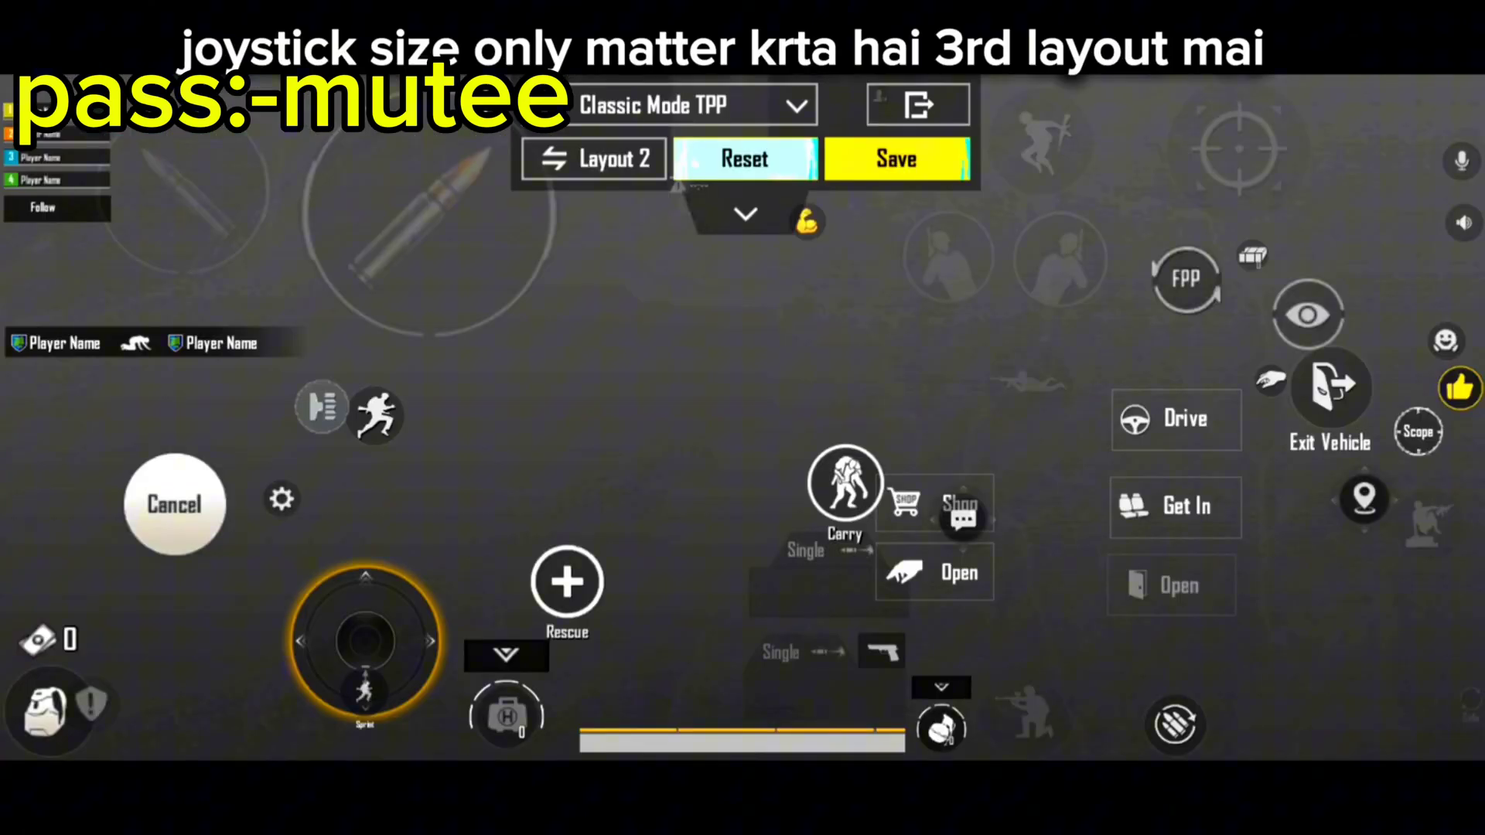
left_click(746, 215)
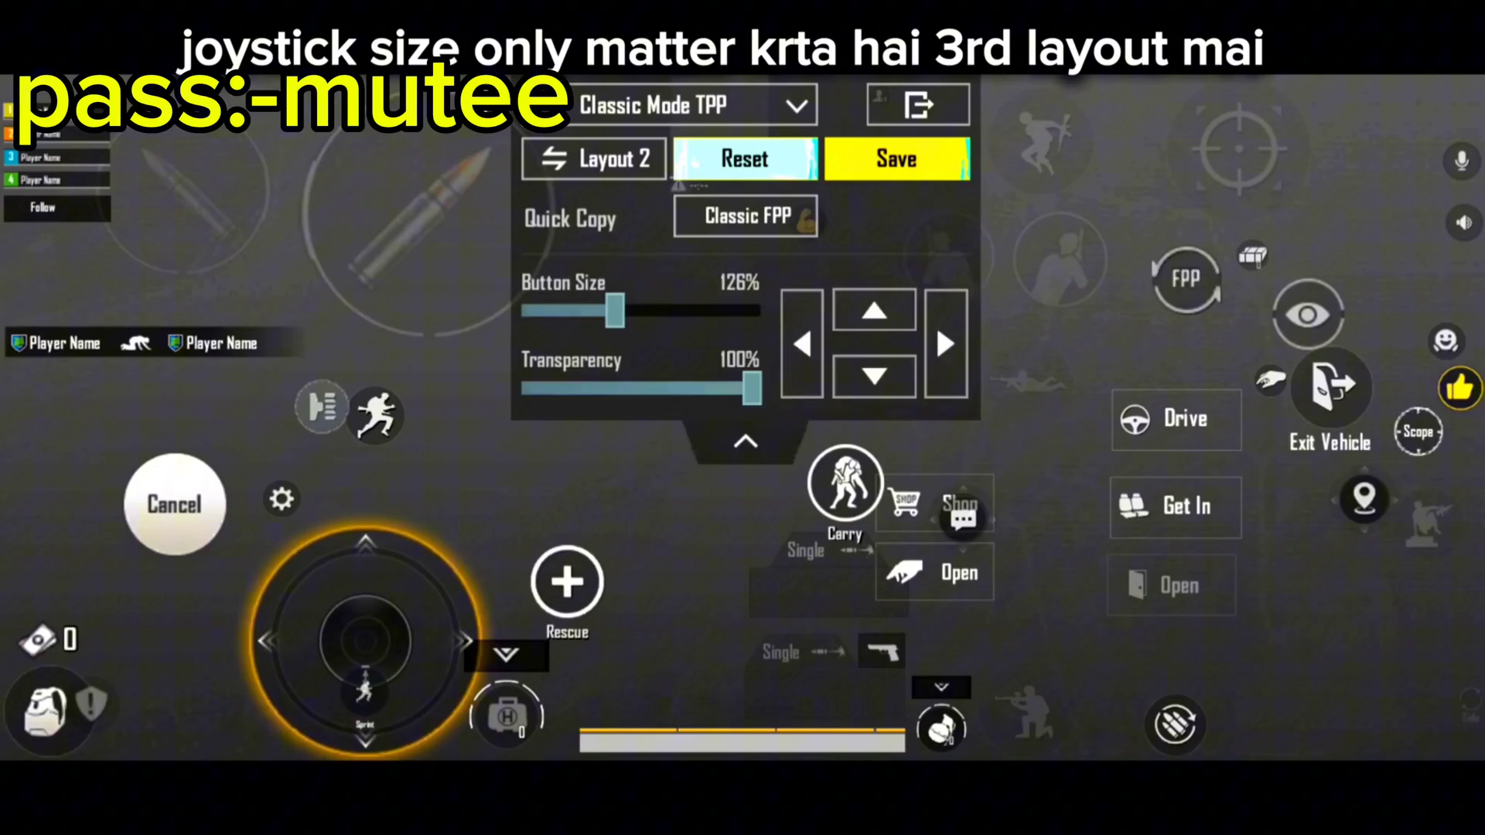